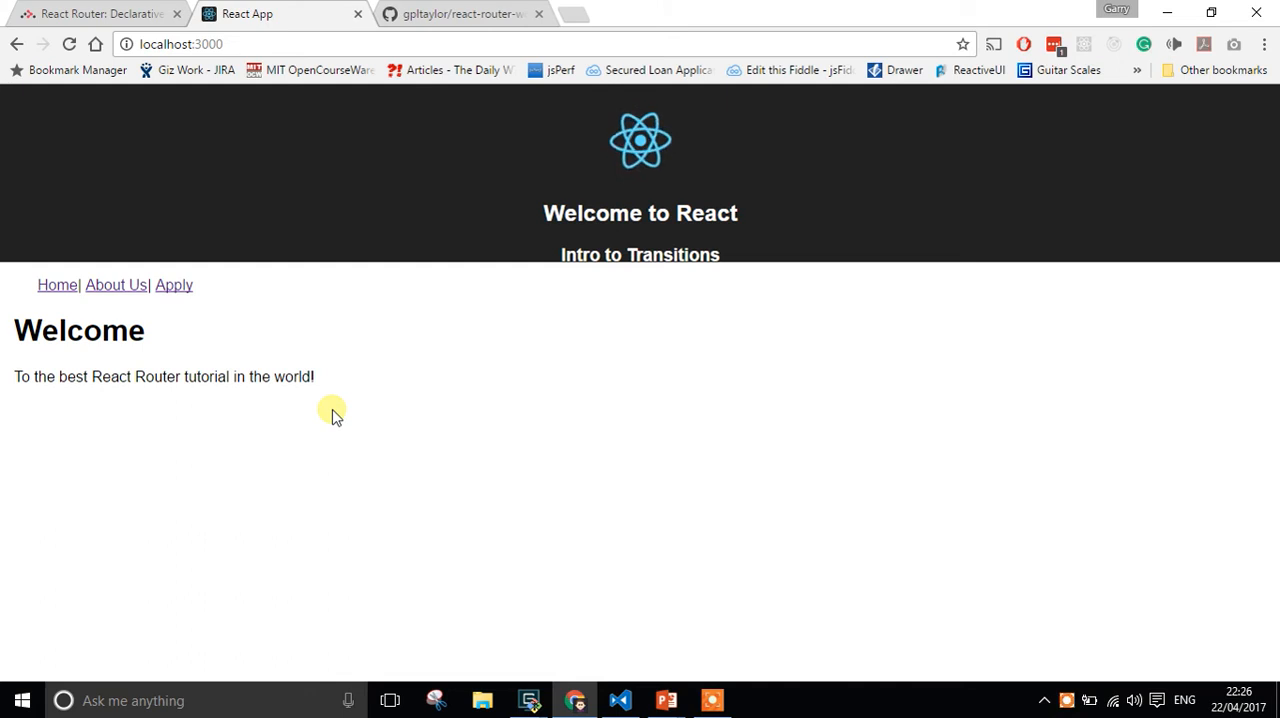
mouse_move(267, 300)
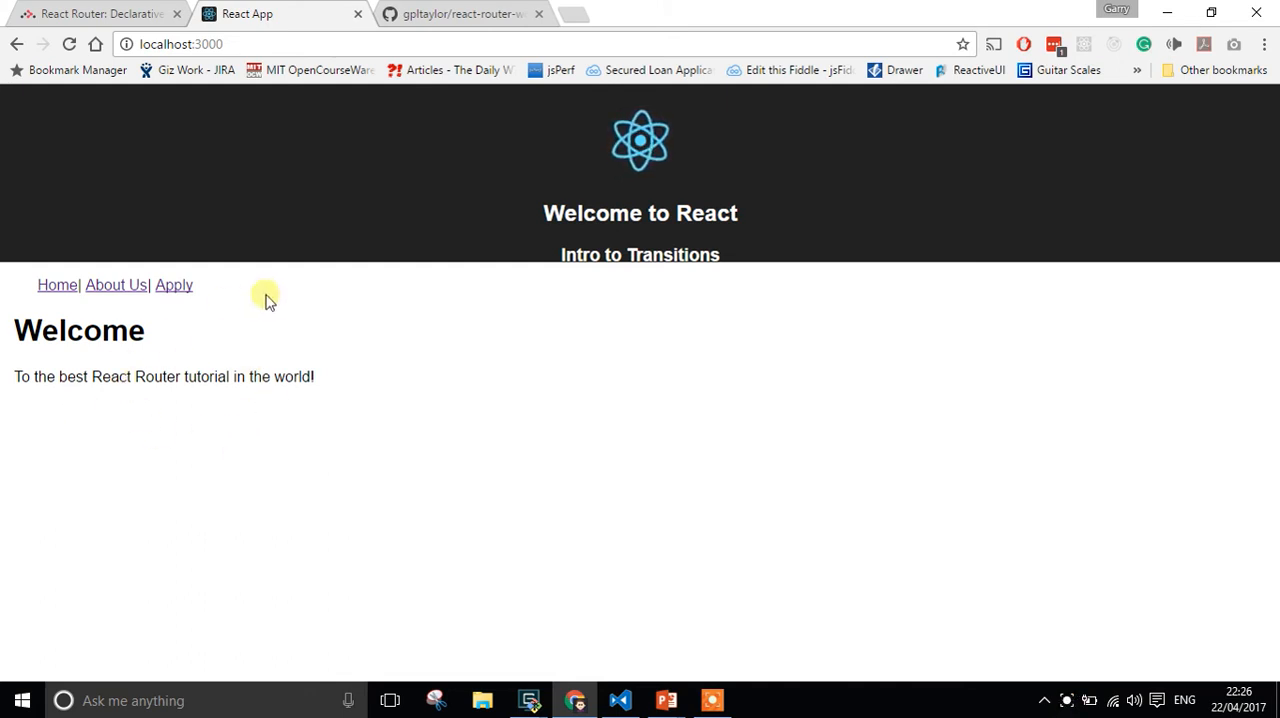
Step: Switch between the app's Apply and Home pages twice, then toggle fullscreen with F11
left_click(174, 285)
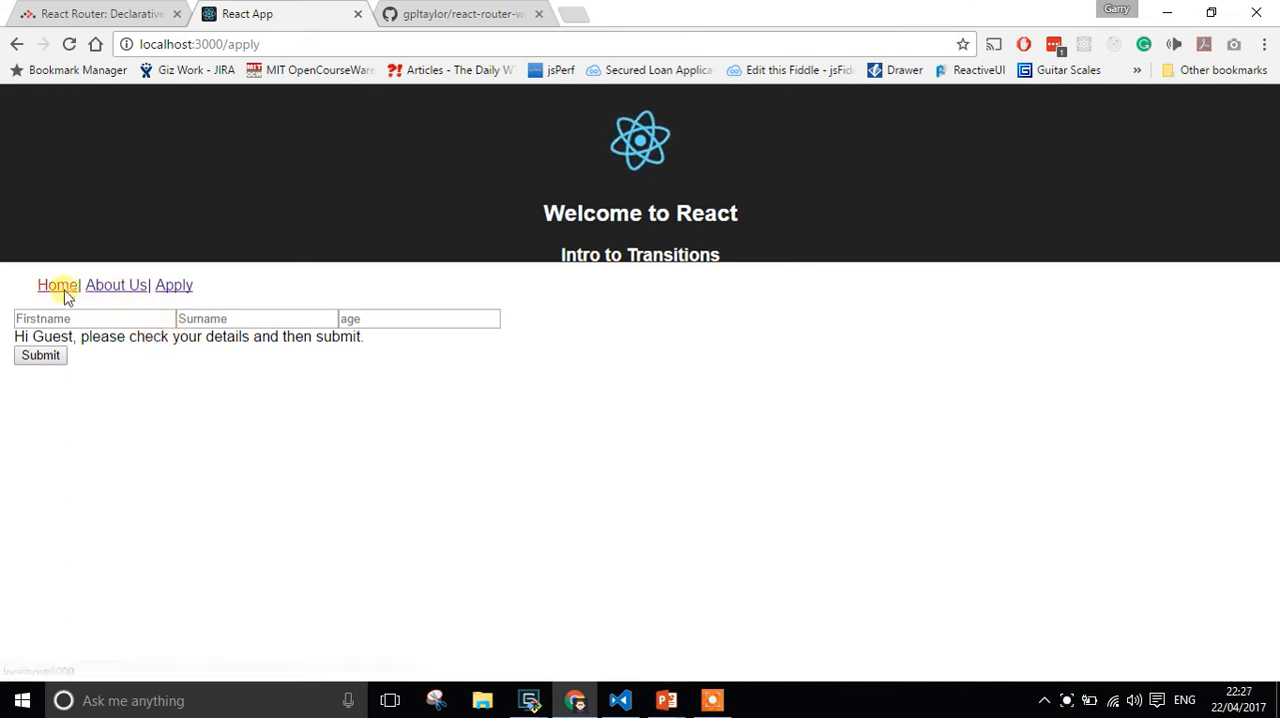
left_click(57, 285)
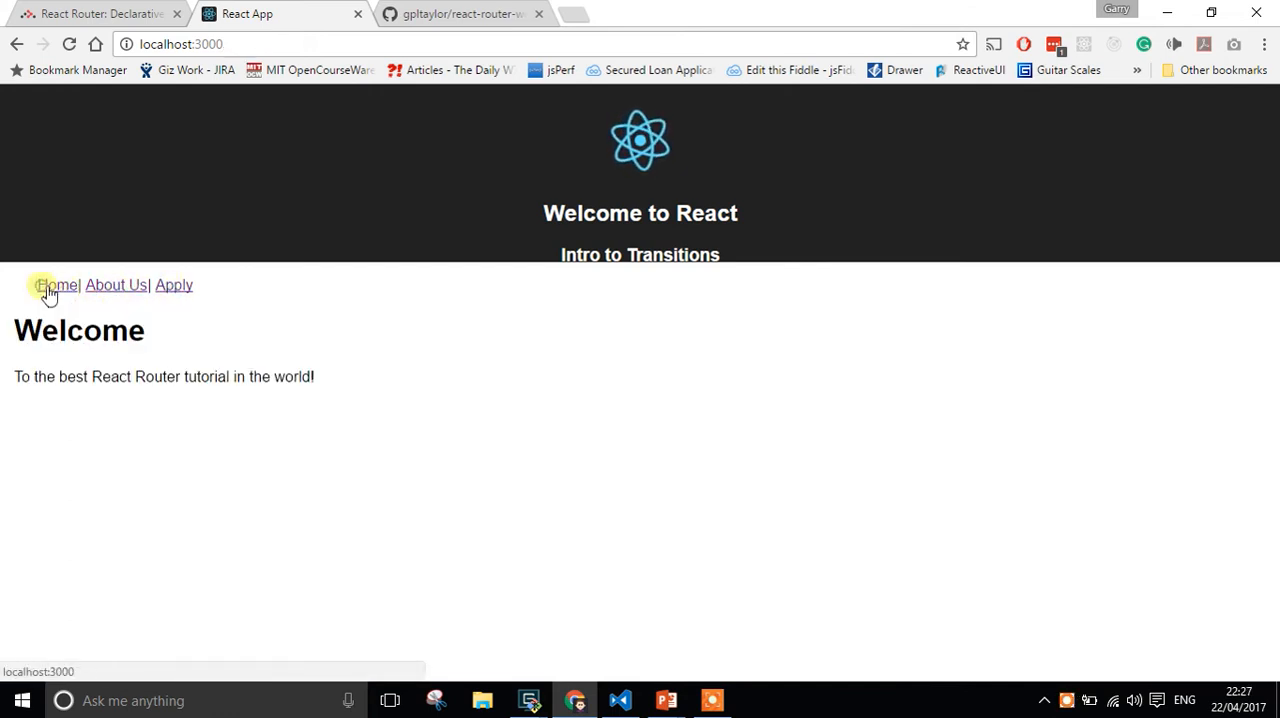
left_click(173, 285)
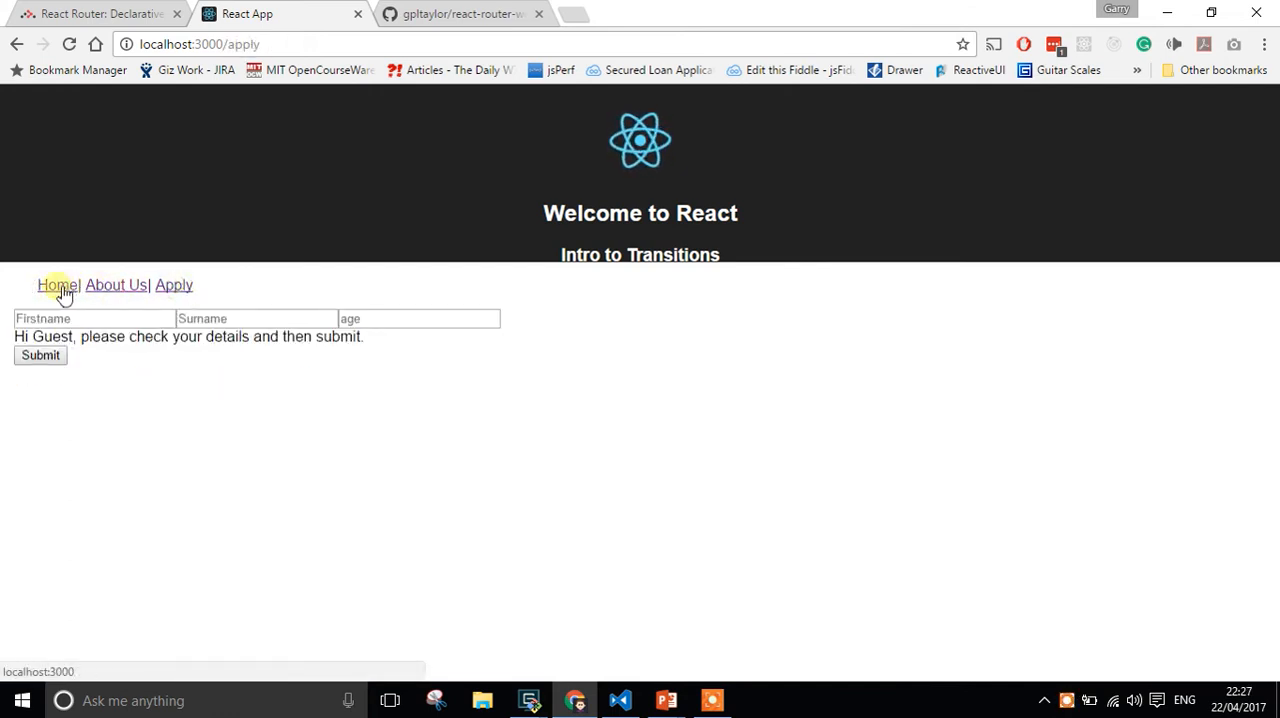
left_click(56, 284)
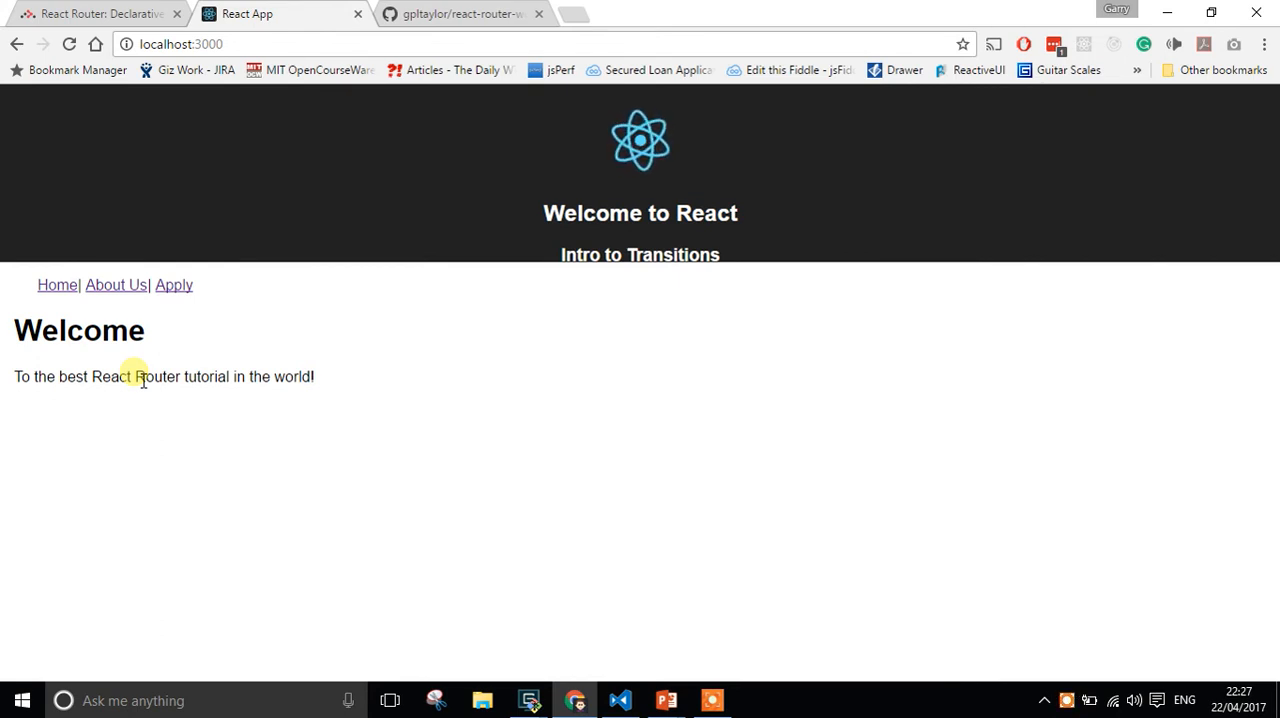
key("f11")
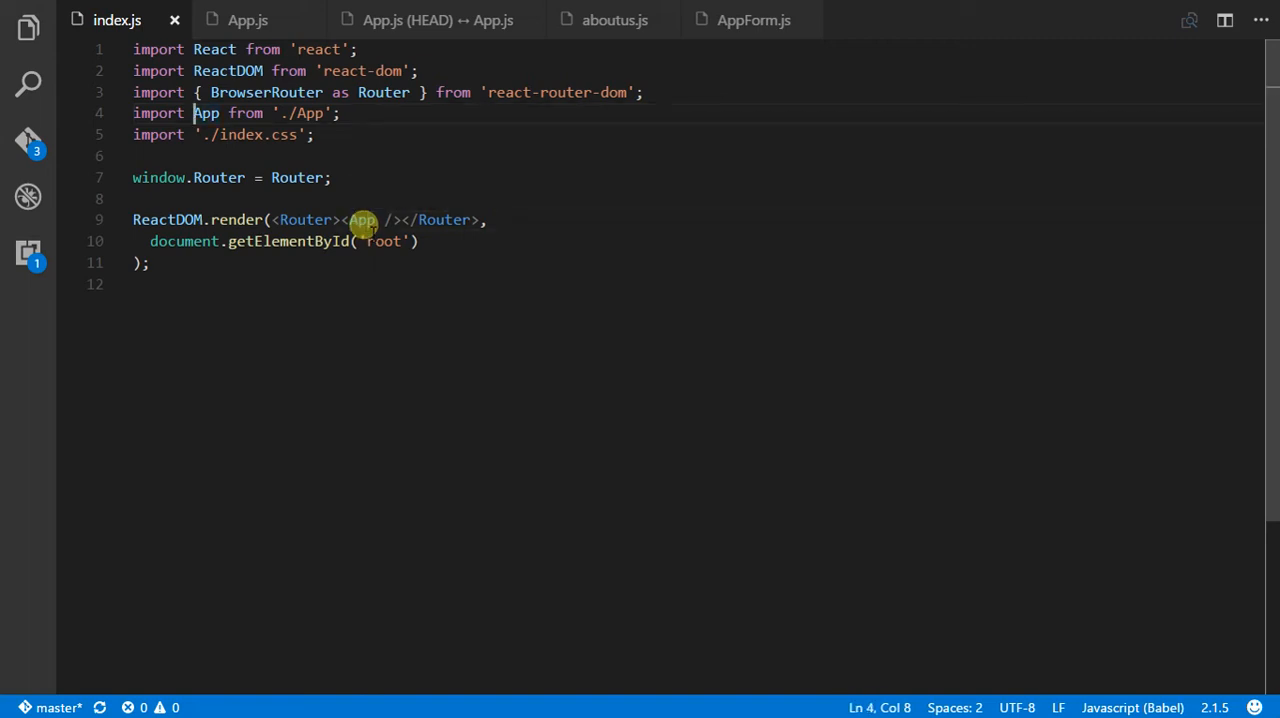
Step: Show App.js scrolled down to the Routes for /, /aboutus and /apply
left_click(247, 19)
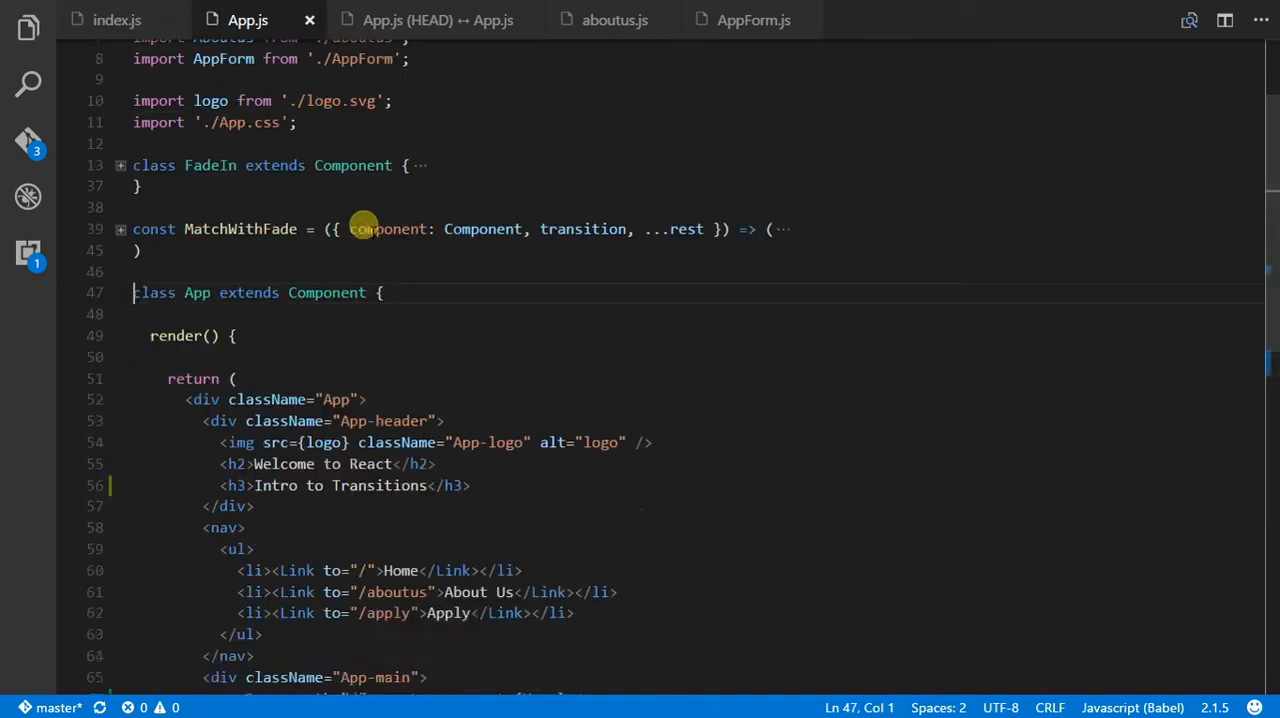
scroll("down", 3)
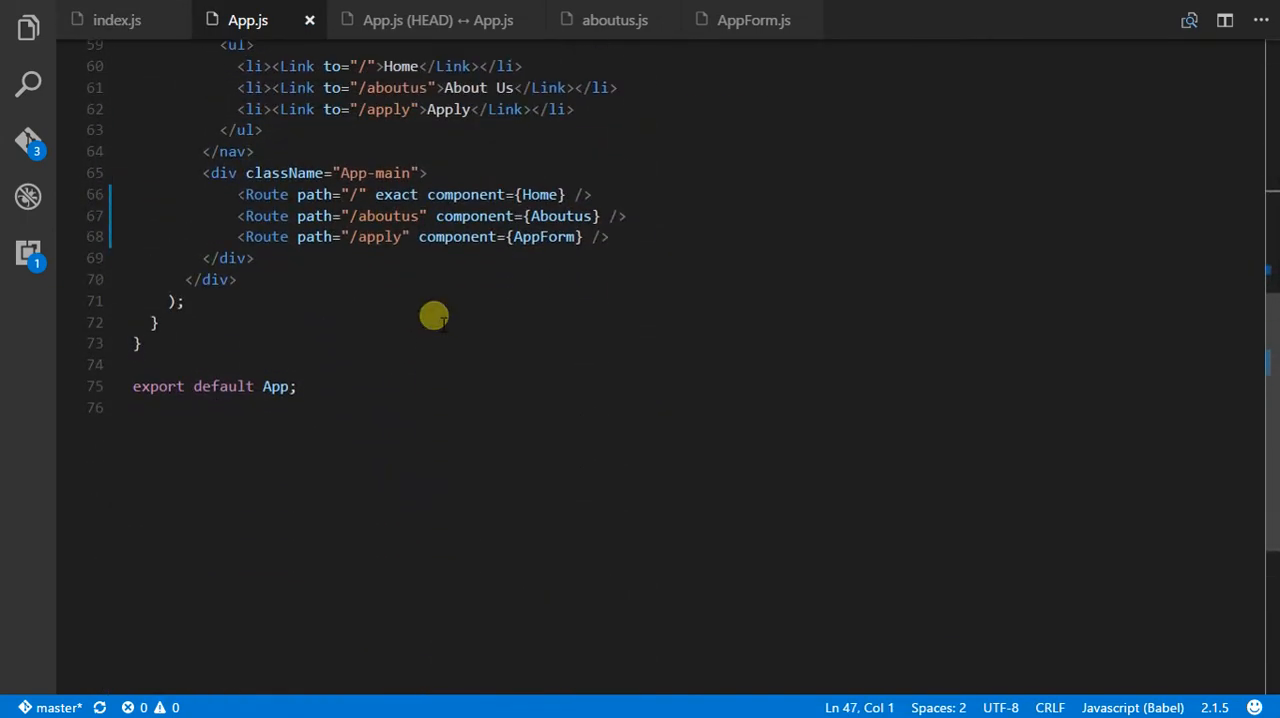
mouse_move(586, 183)
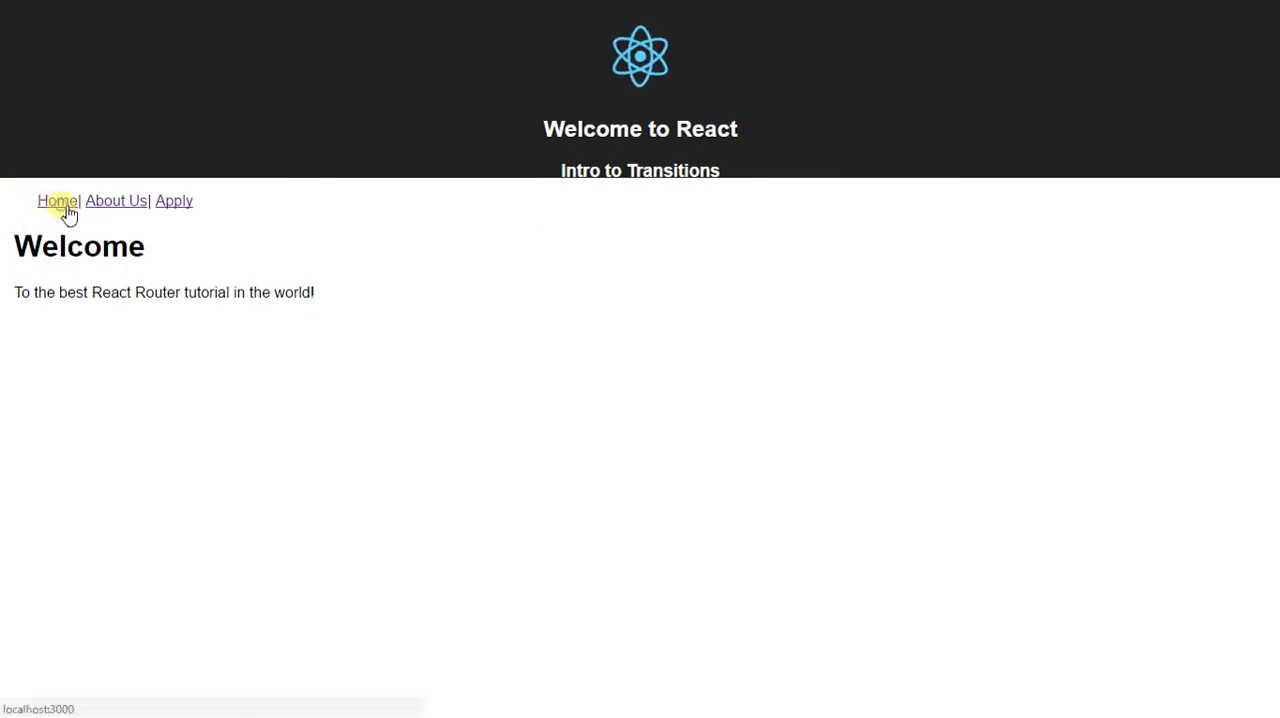
left_click(174, 200)
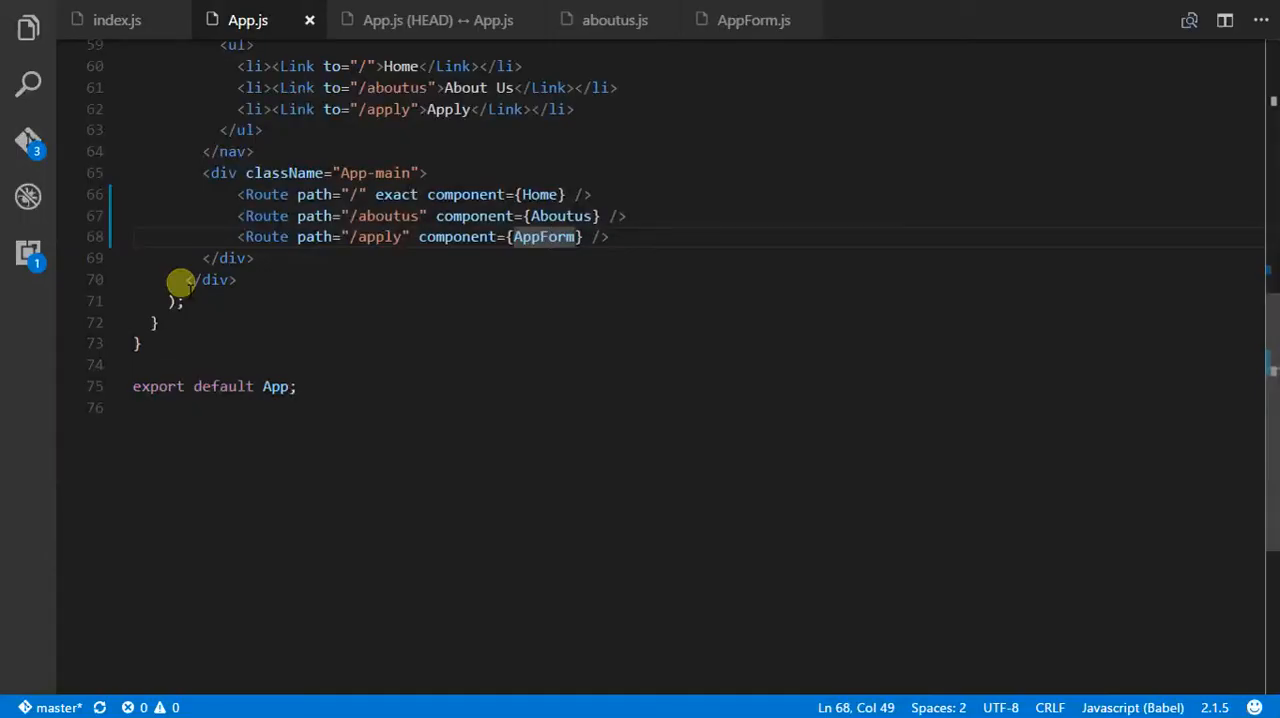
scroll("up", 3)
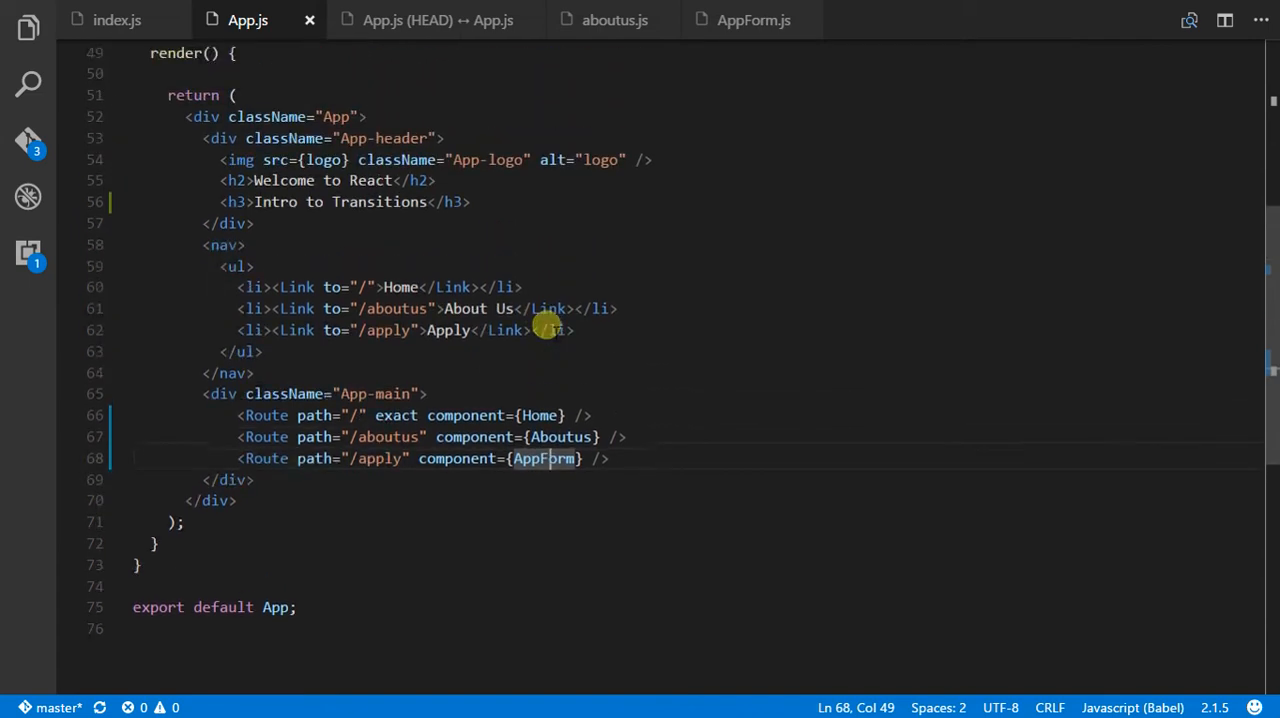
scroll("up", 3)
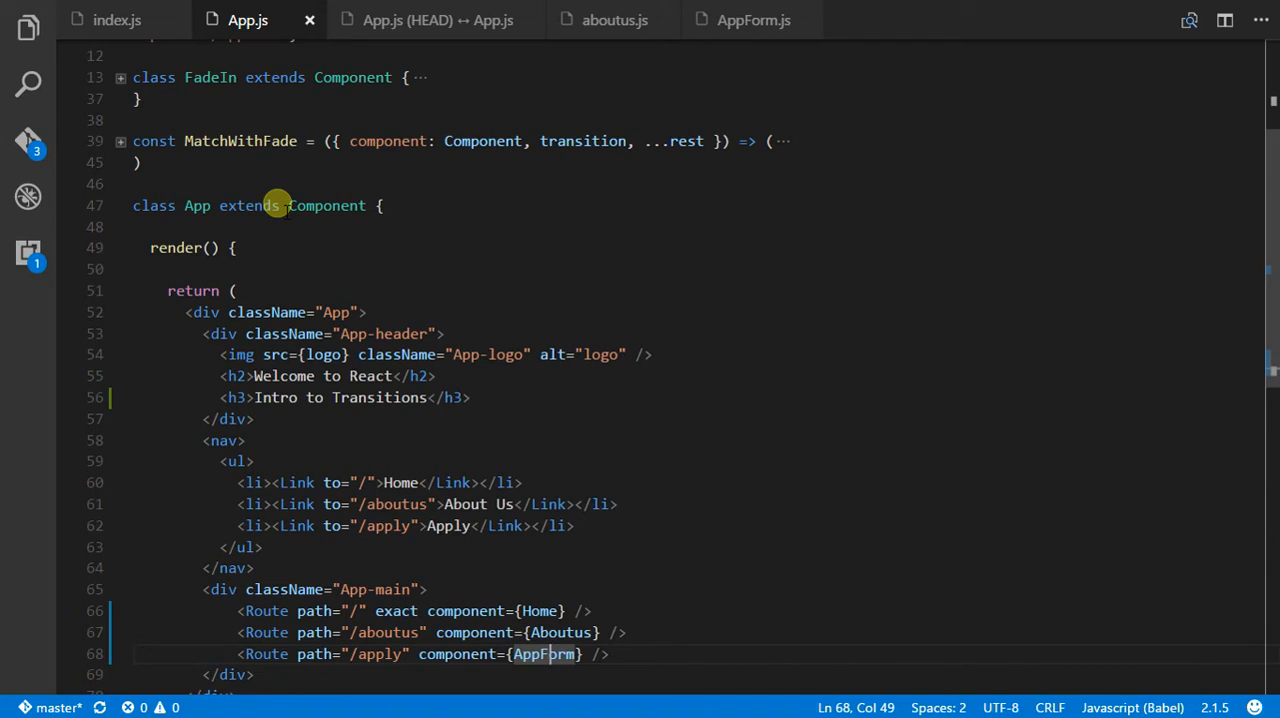
mouse_move(240, 140)
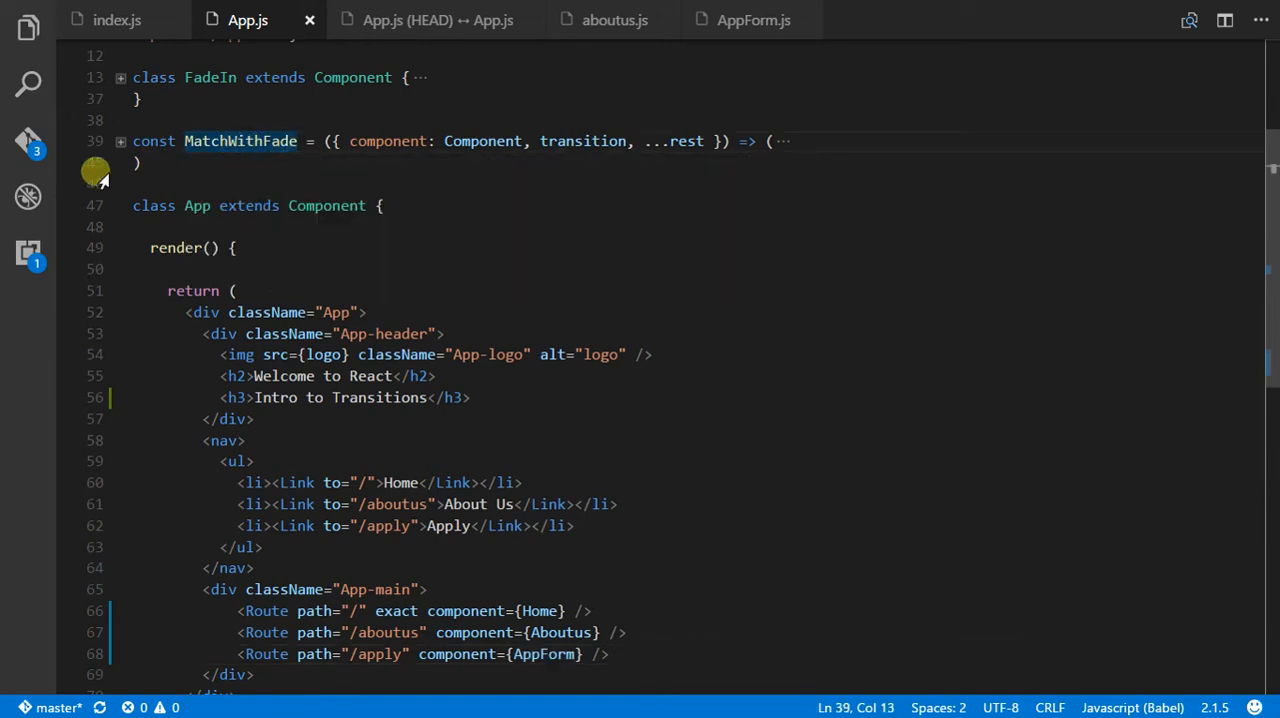
Step: Unfold MatchWithFade on line 39 and highlight the Component rendered inside FadeIn
left_click(120, 140)
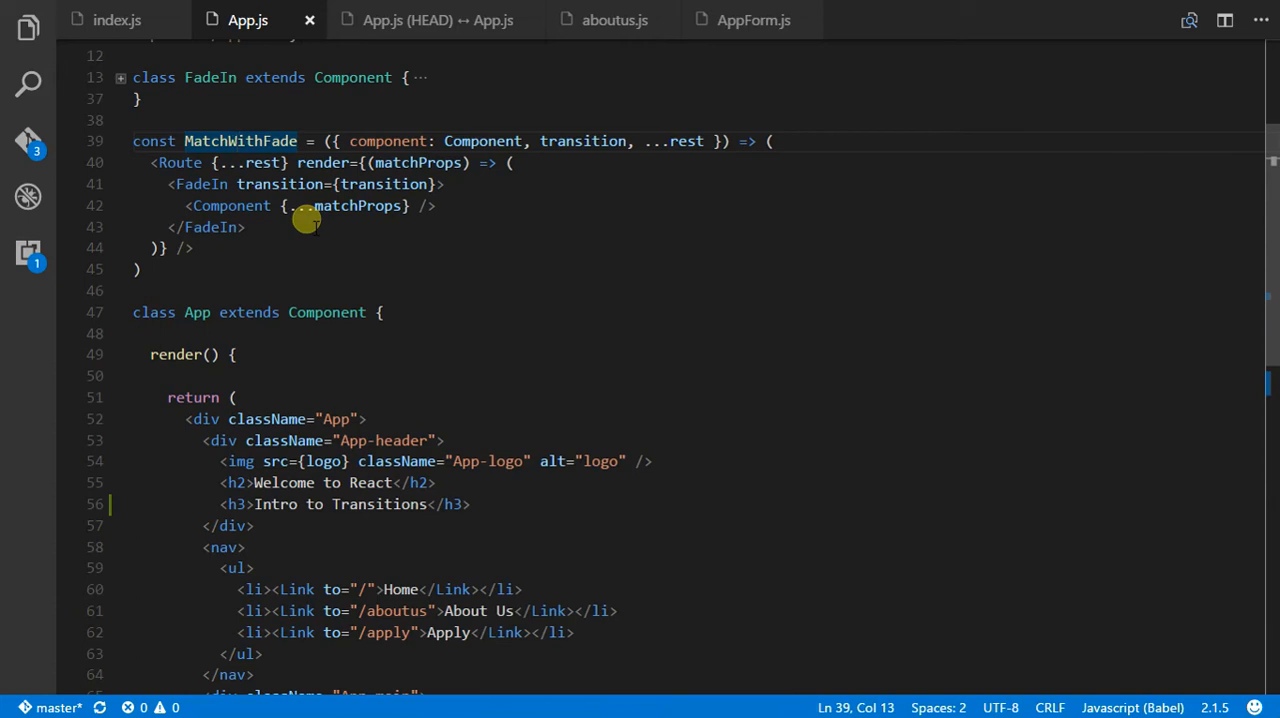
mouse_move(188, 167)
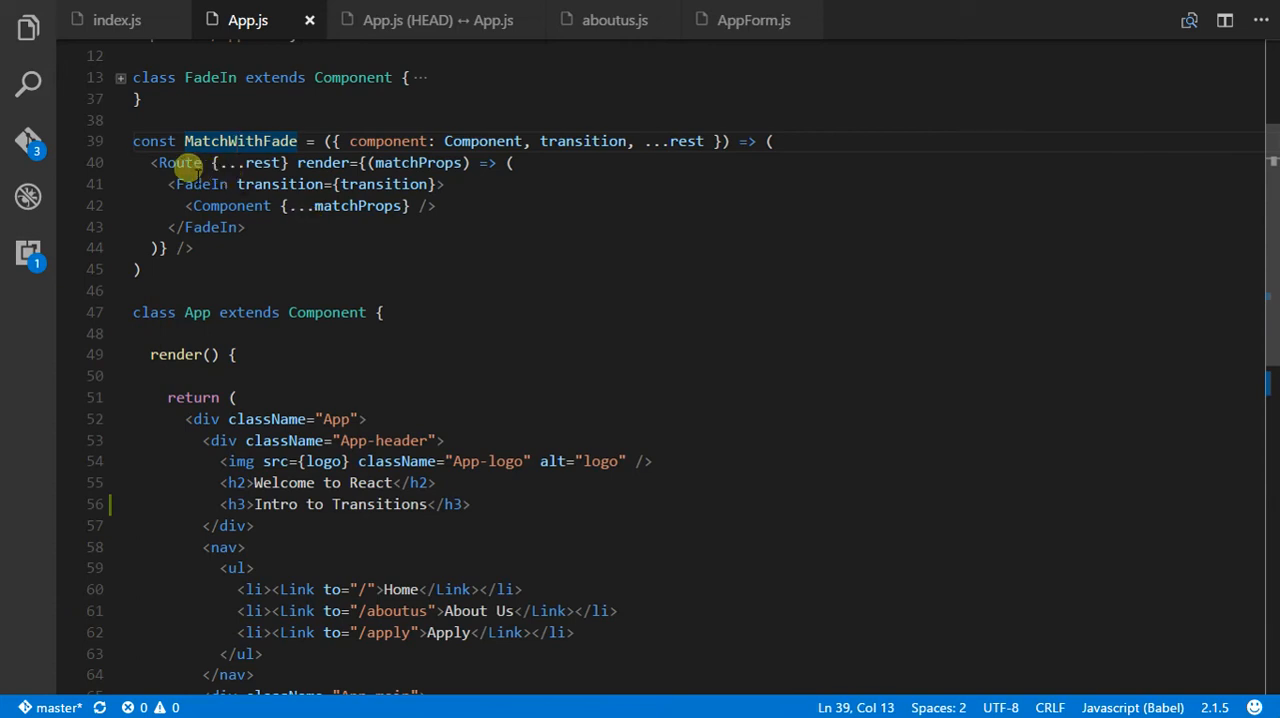
double_click(201, 184)
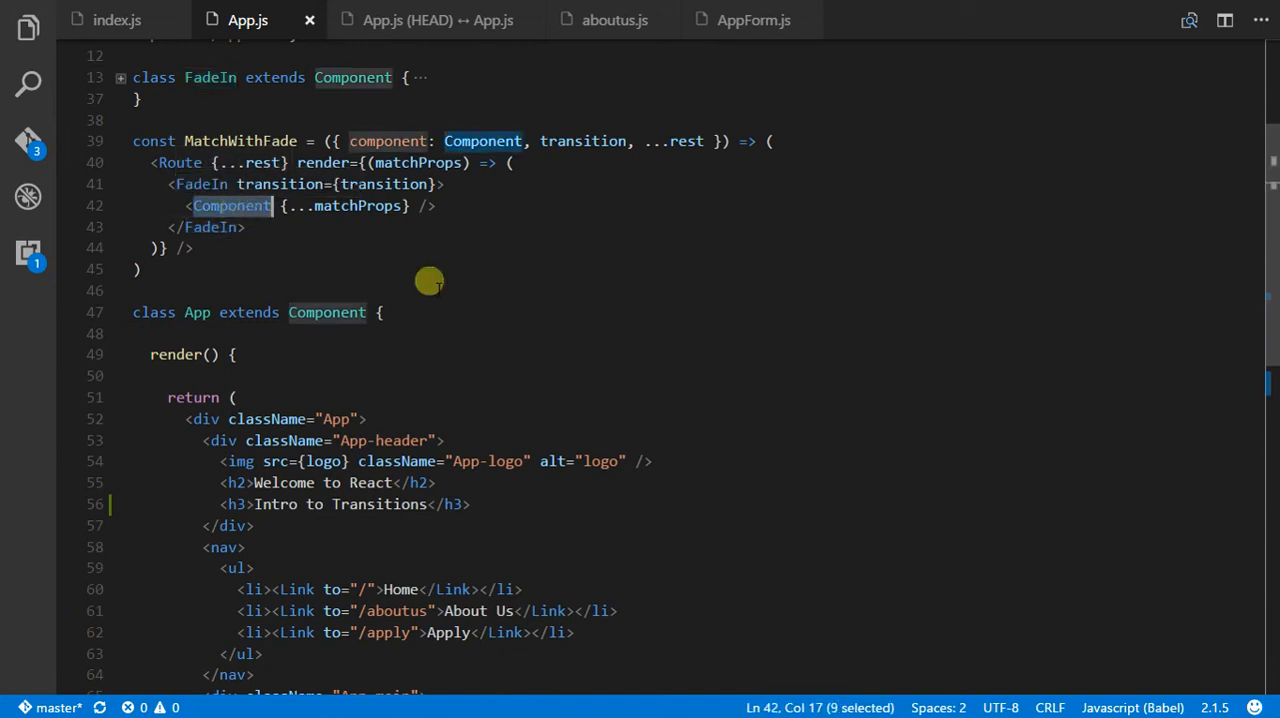
scroll("down", 3)
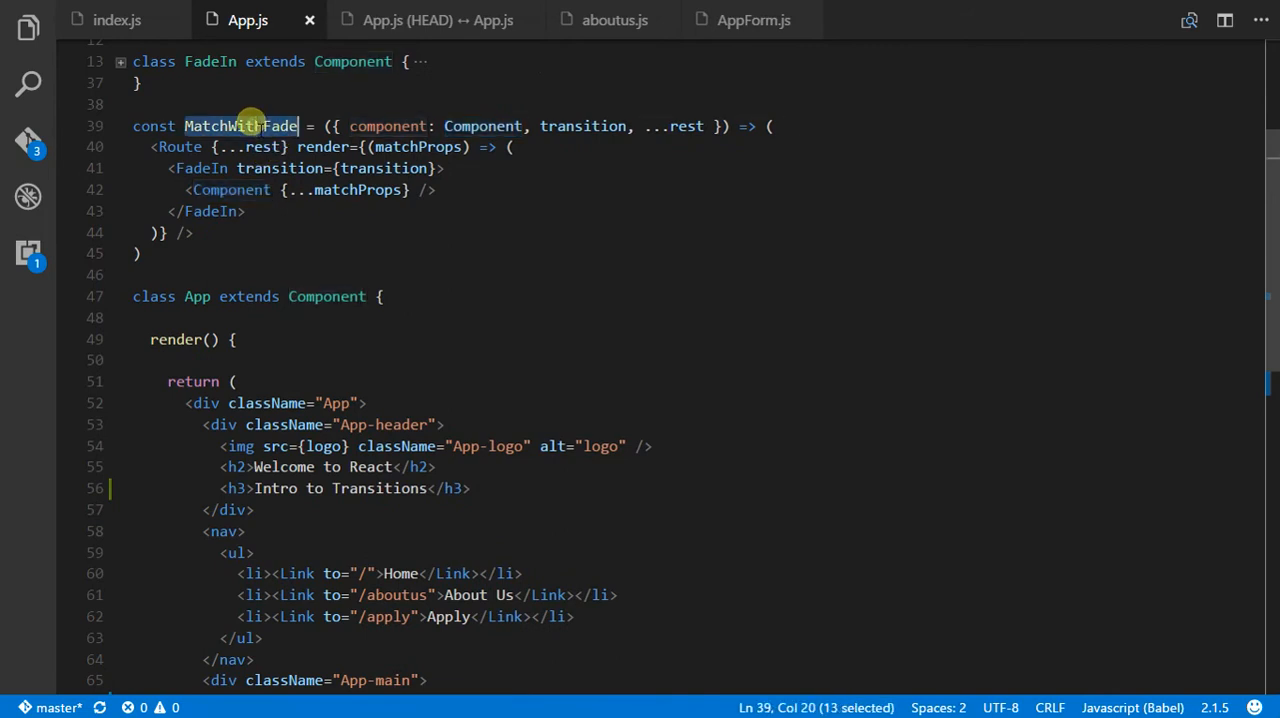
scroll("down", 3)
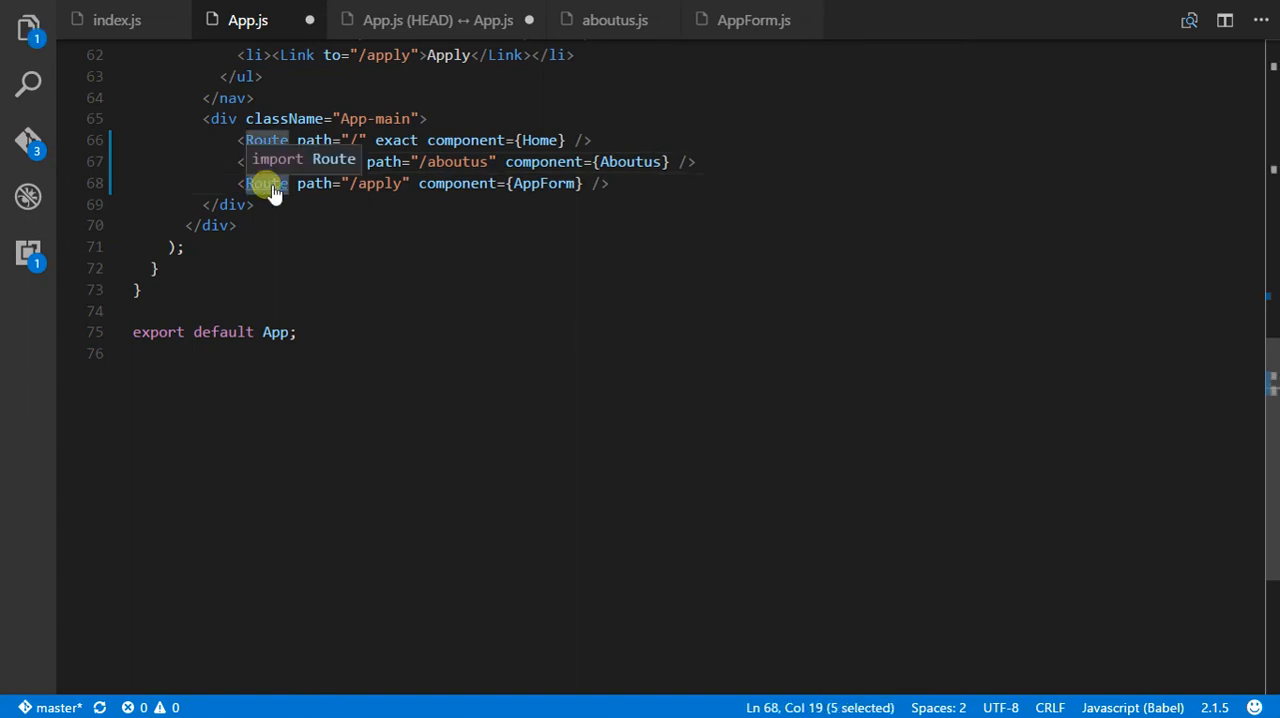
Step: Swap Route for MatchWithFade on the /aboutus and /apply lines, leaving / as Route
scroll("up", 3)
type("MatchWithFad")
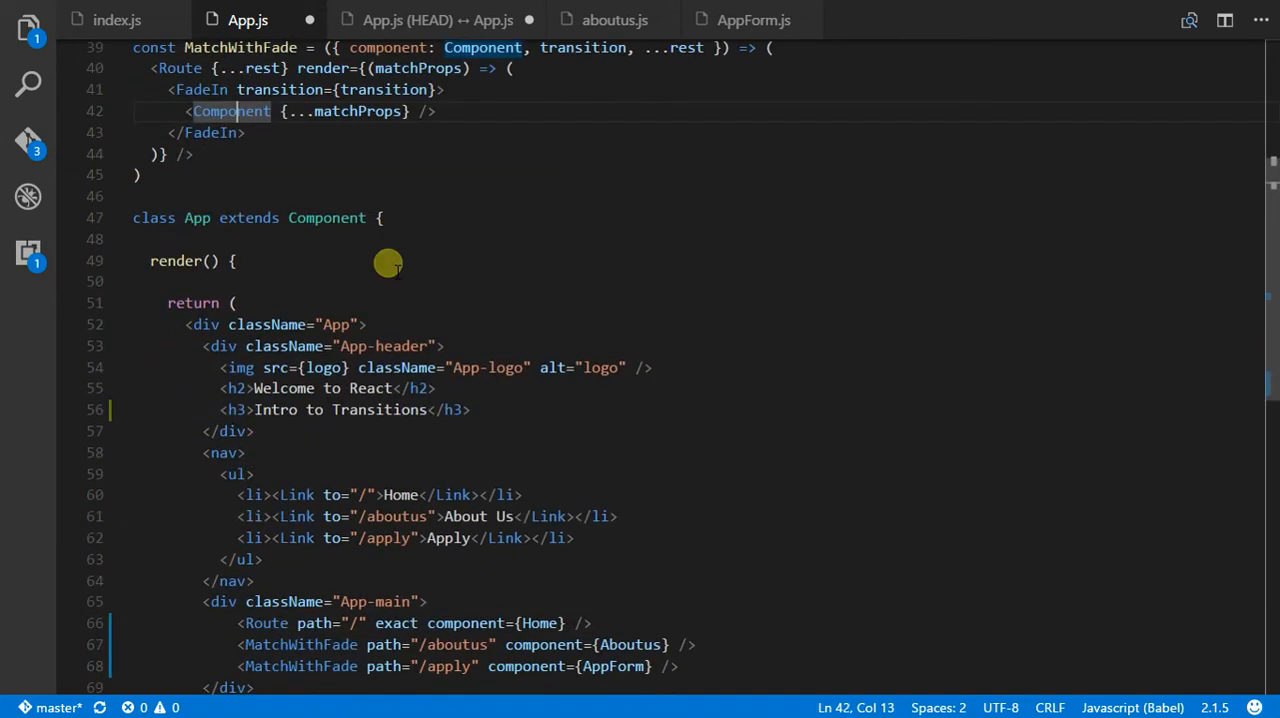
mouse_move(644, 645)
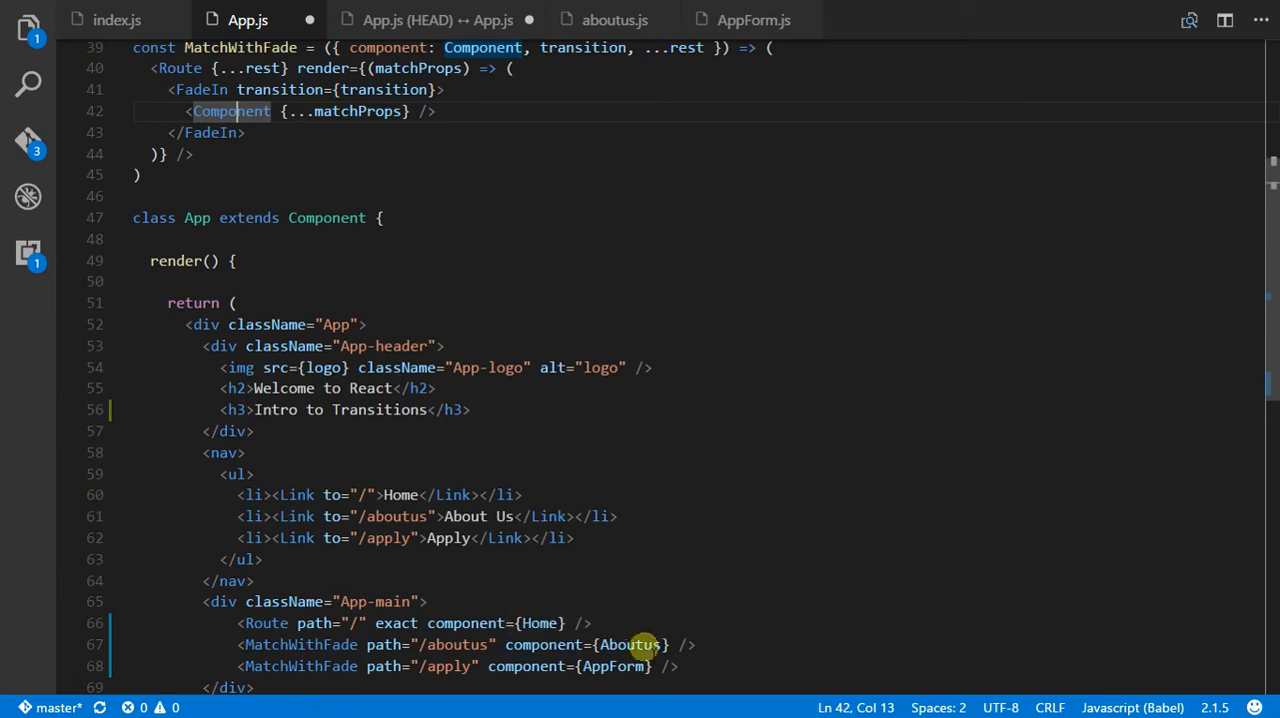
scroll("up", 3)
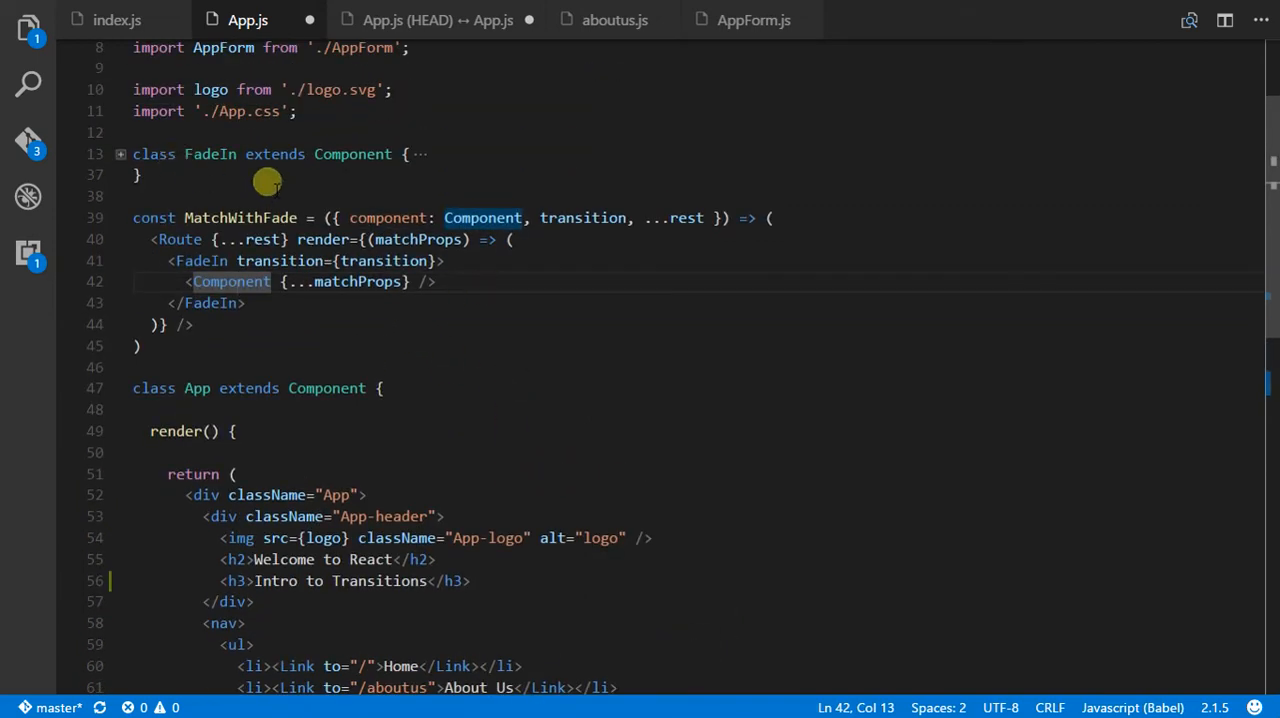
mouse_move(200, 140)
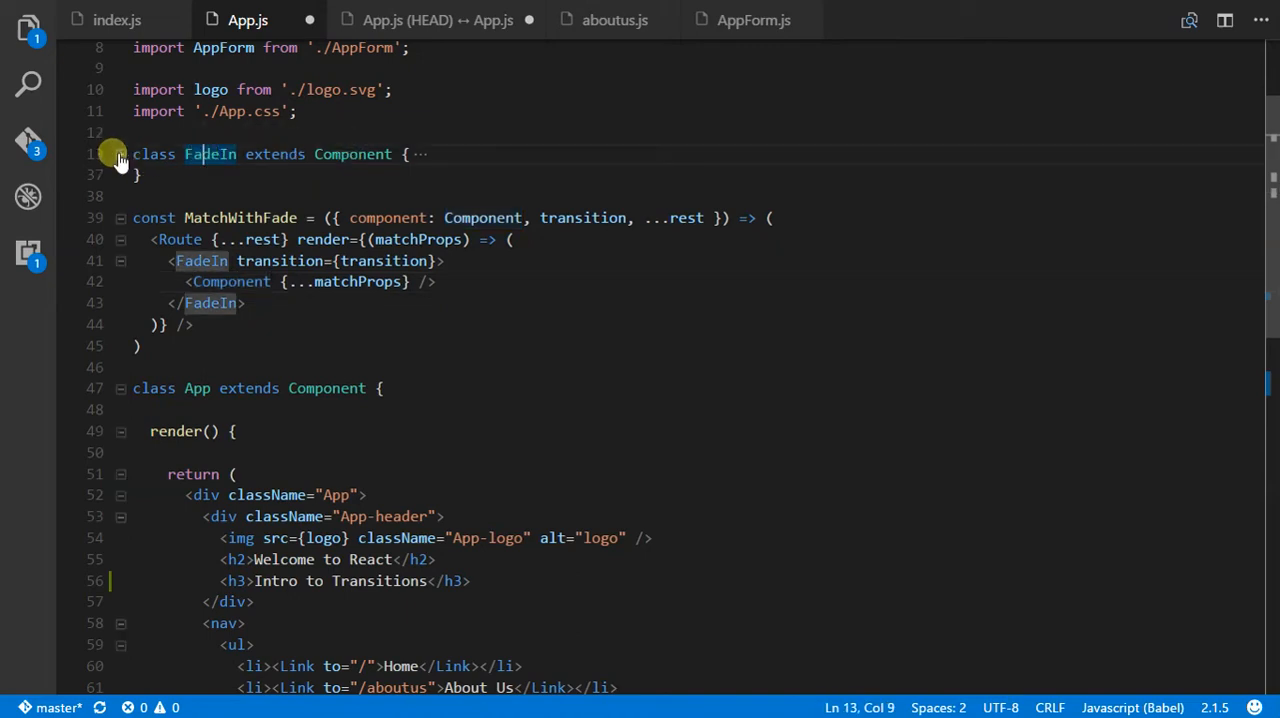
Step: Make FadeIn use that.props.transition || "opacity 5000ms", pass transition through MatchWithFade, and save
left_click(119, 154)
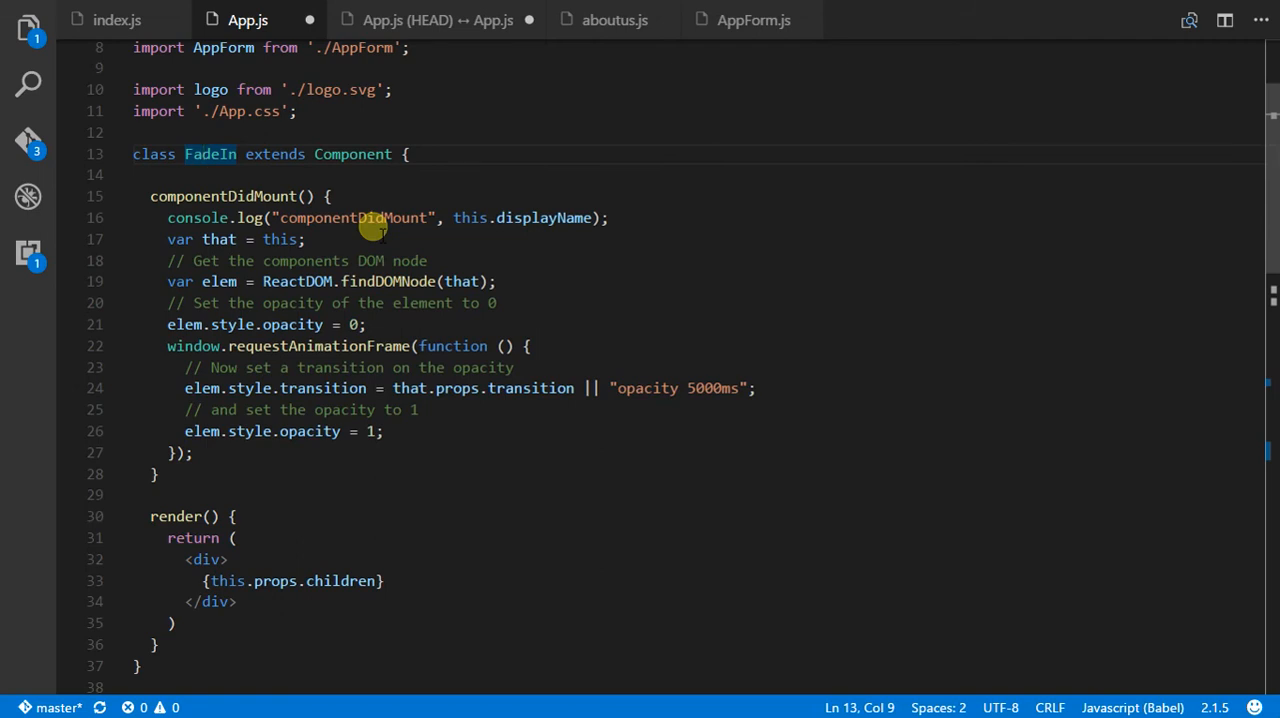
mouse_move(553, 297)
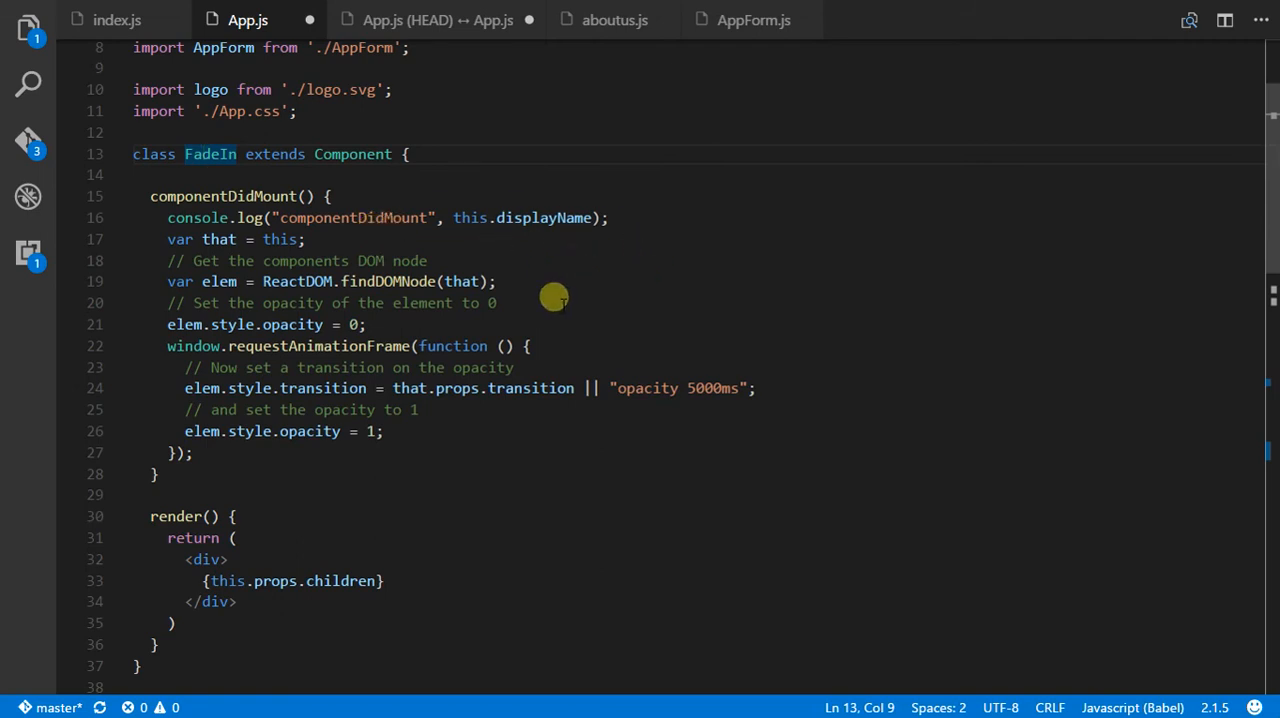
mouse_move(513, 320)
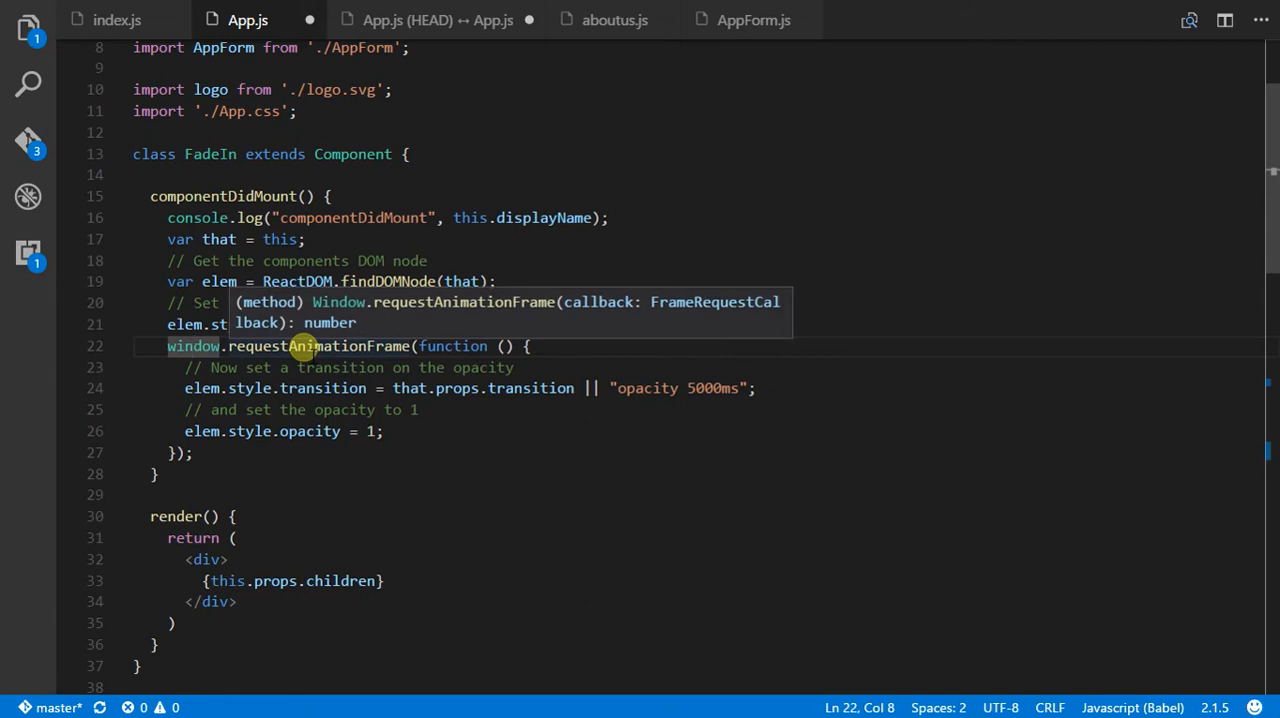
mouse_move(263, 217)
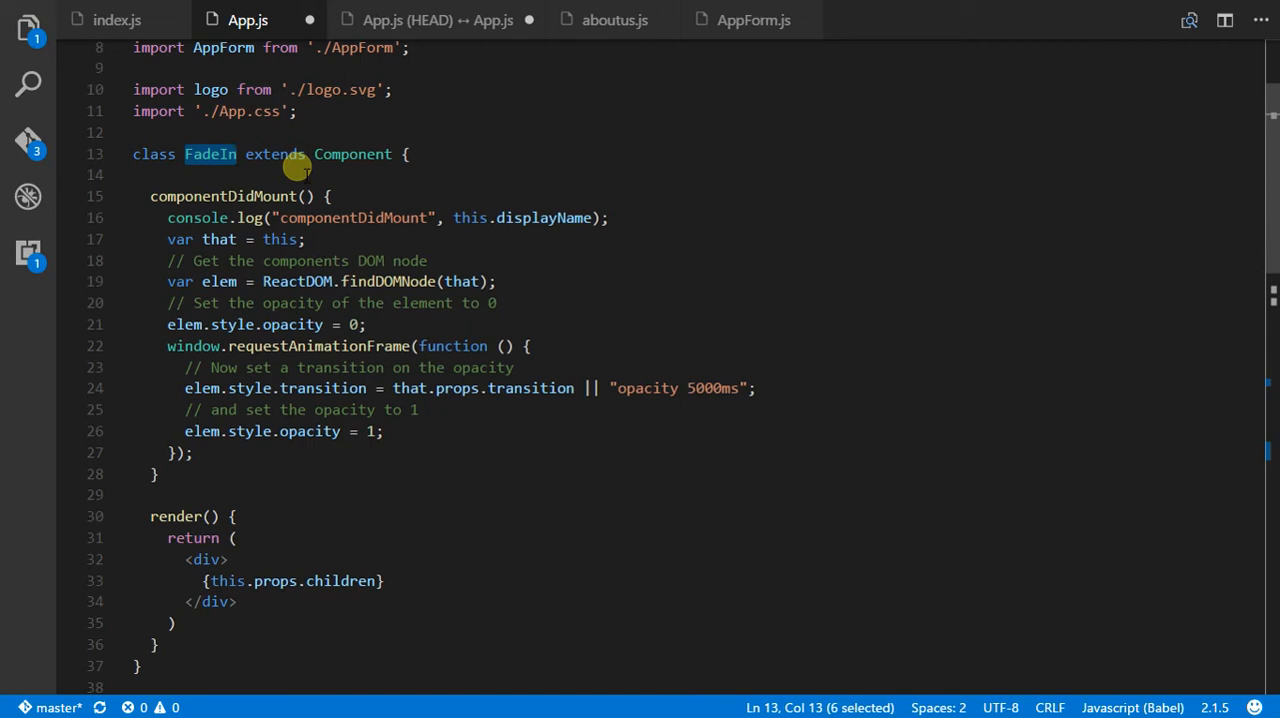
mouse_move(398, 281)
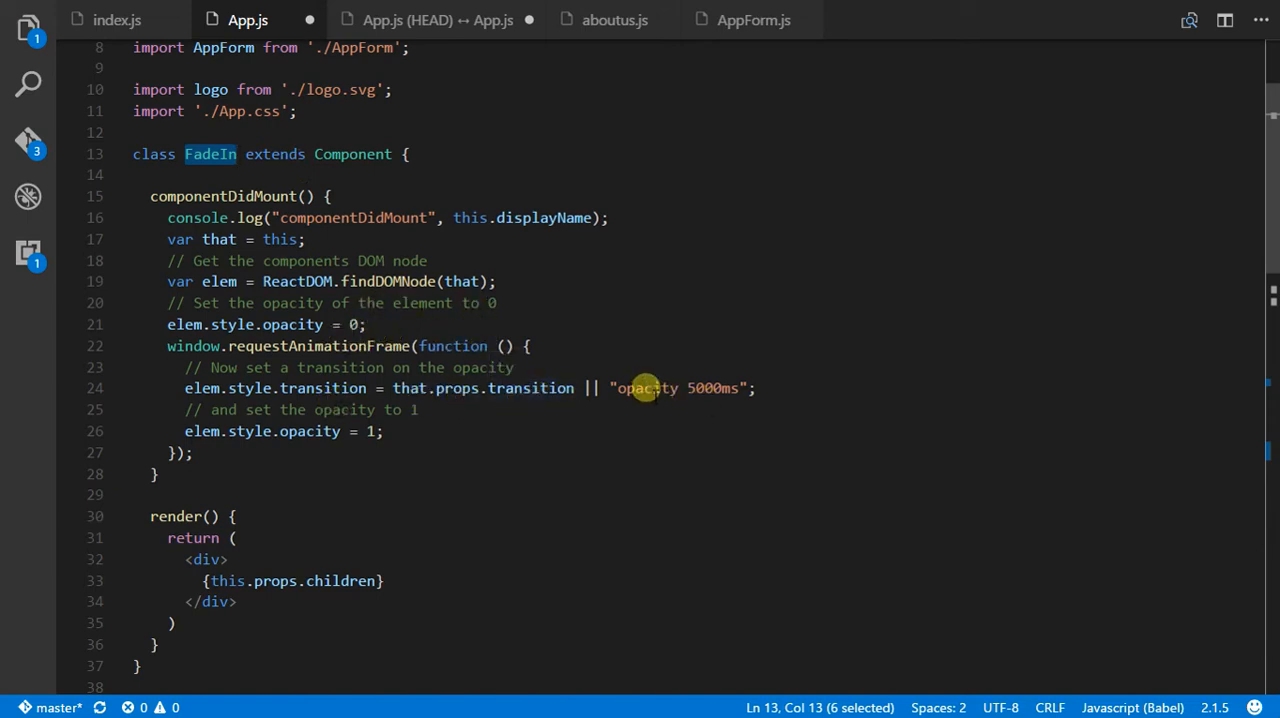
left_click(705, 388)
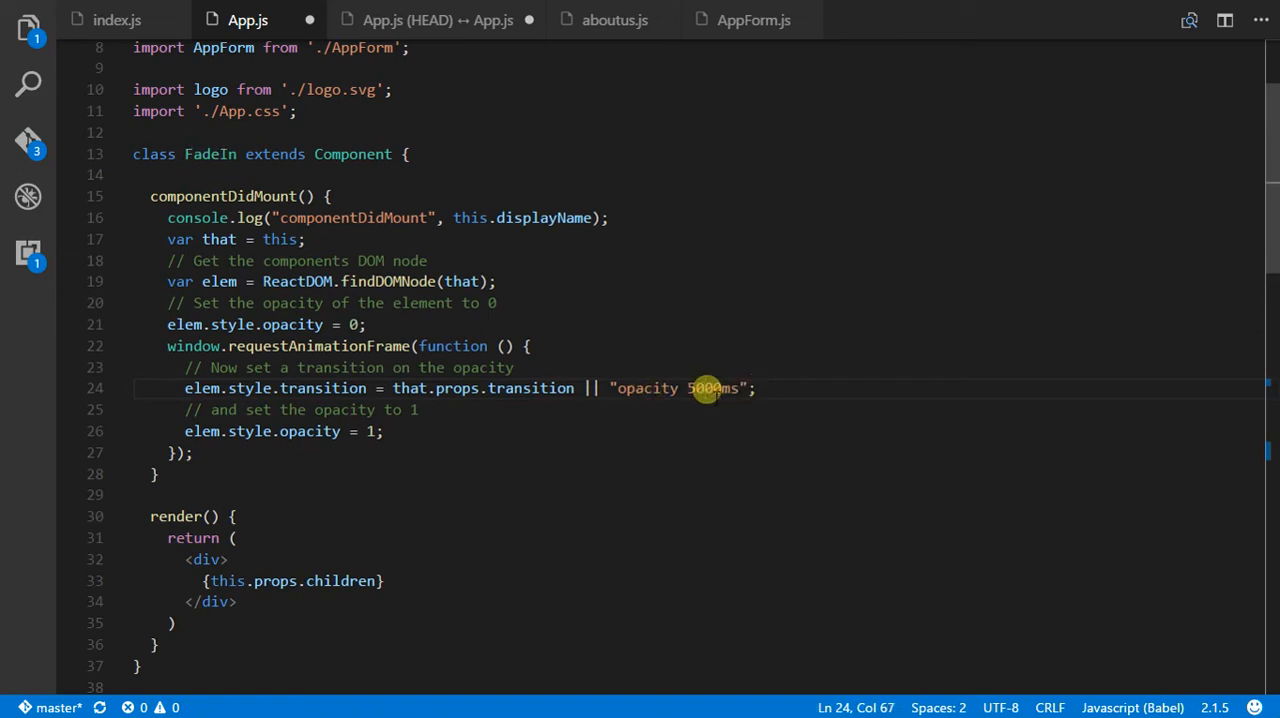
mouse_move(520, 388)
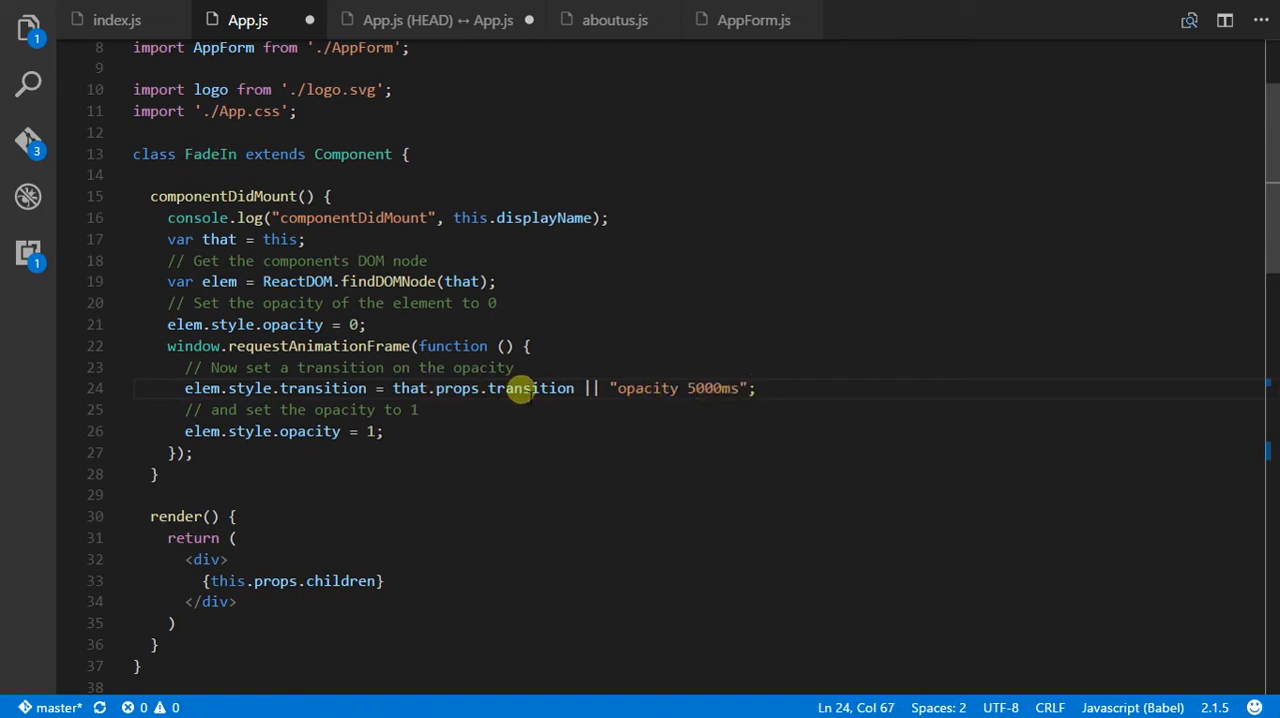
double_click(531, 388)
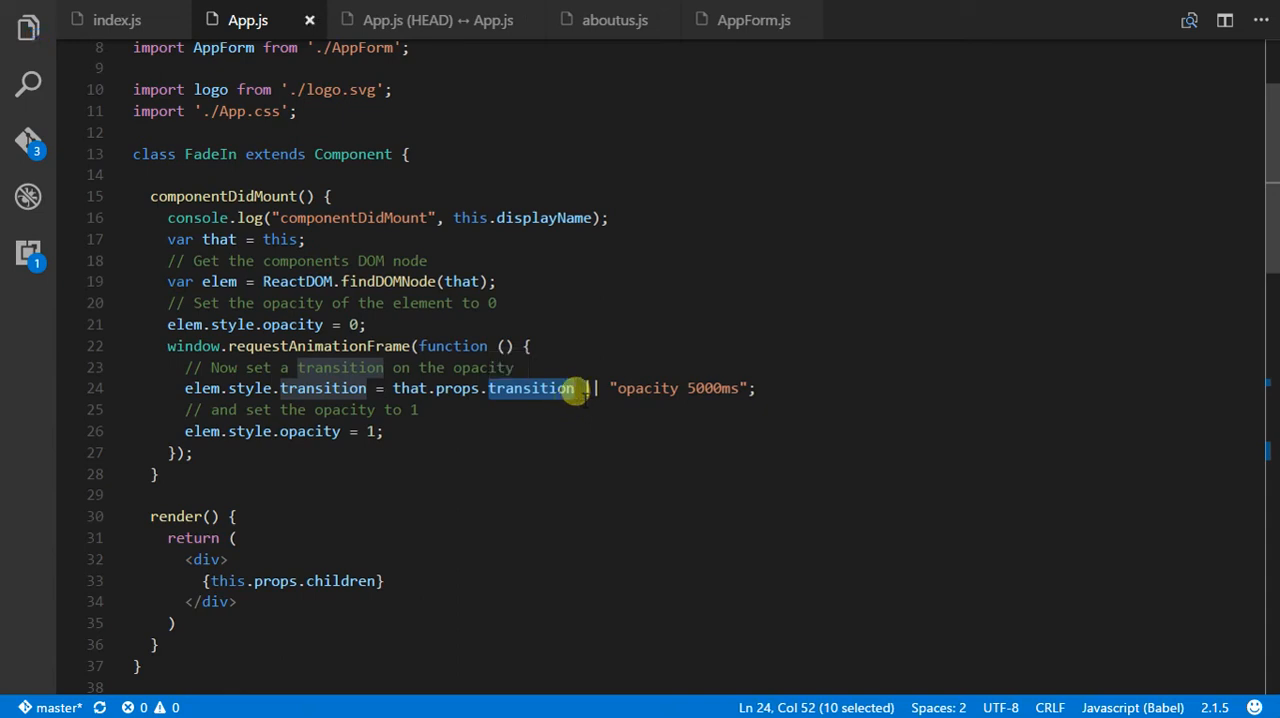
scroll("down", 3)
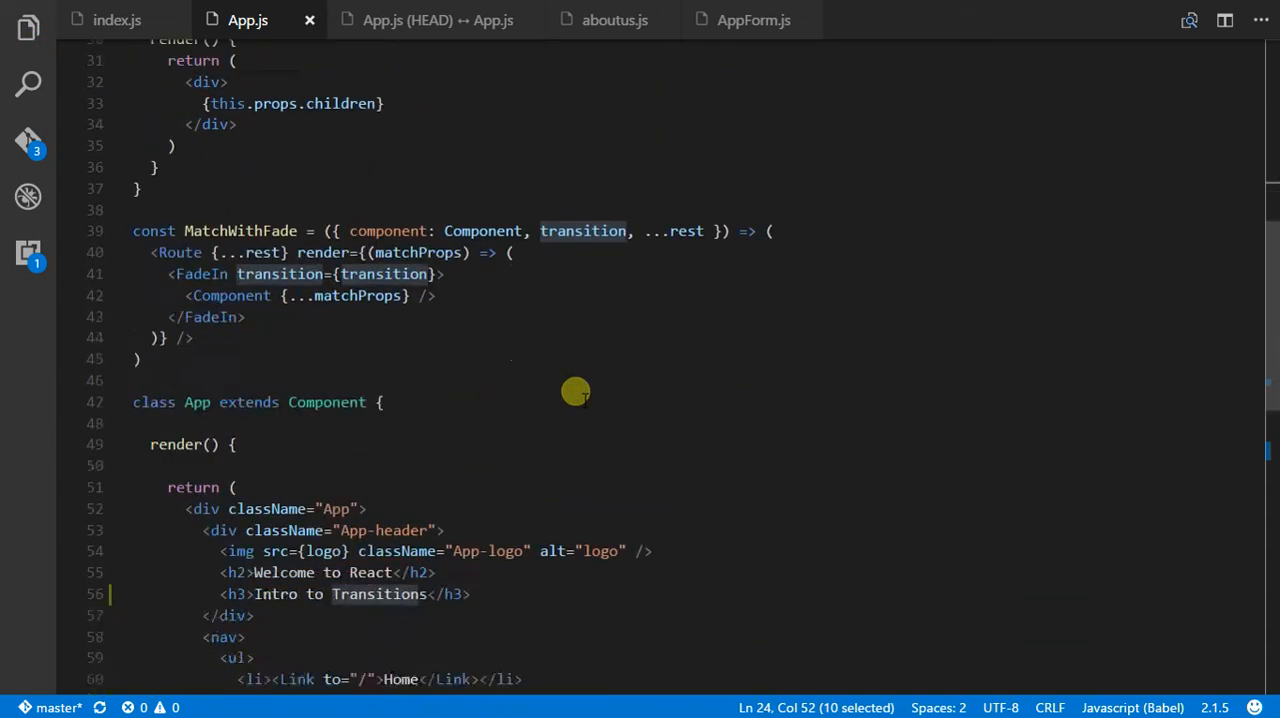
scroll("down", 3)
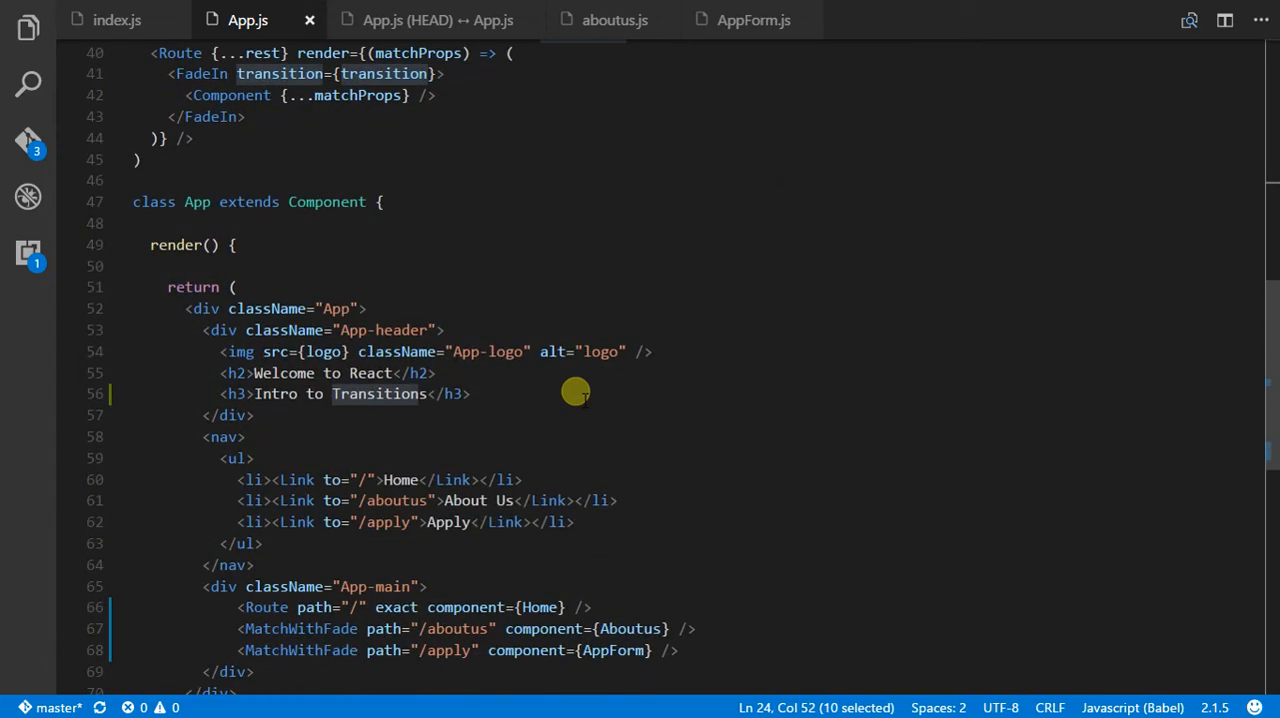
scroll("down", 3)
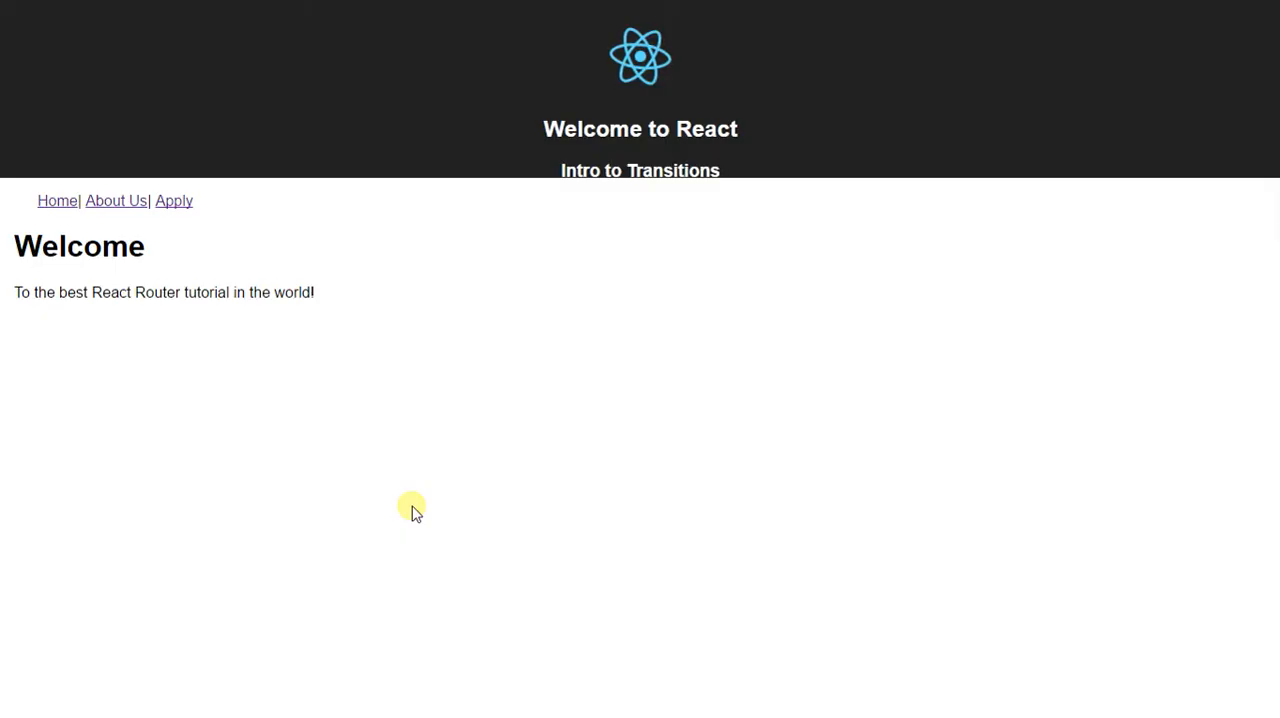
mouse_move(150, 285)
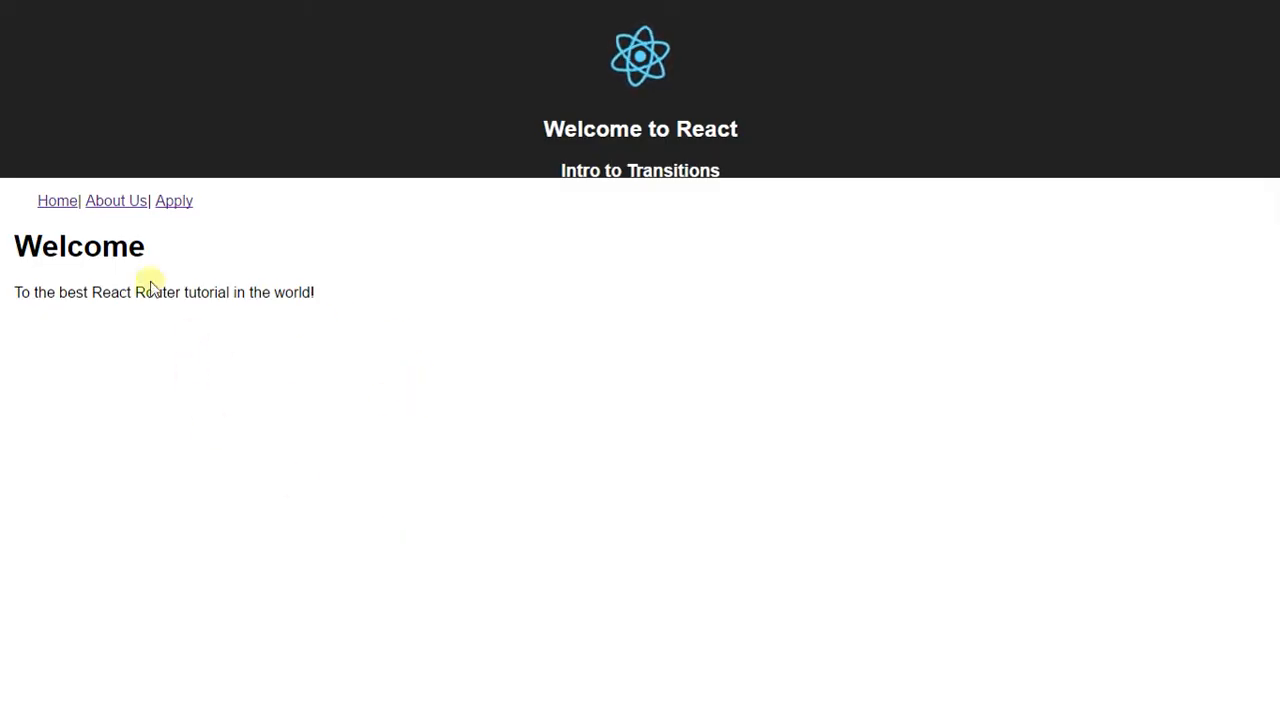
Step: Visit About Us, Apply and Home in the browser to watch the pages fade in
left_click(115, 200)
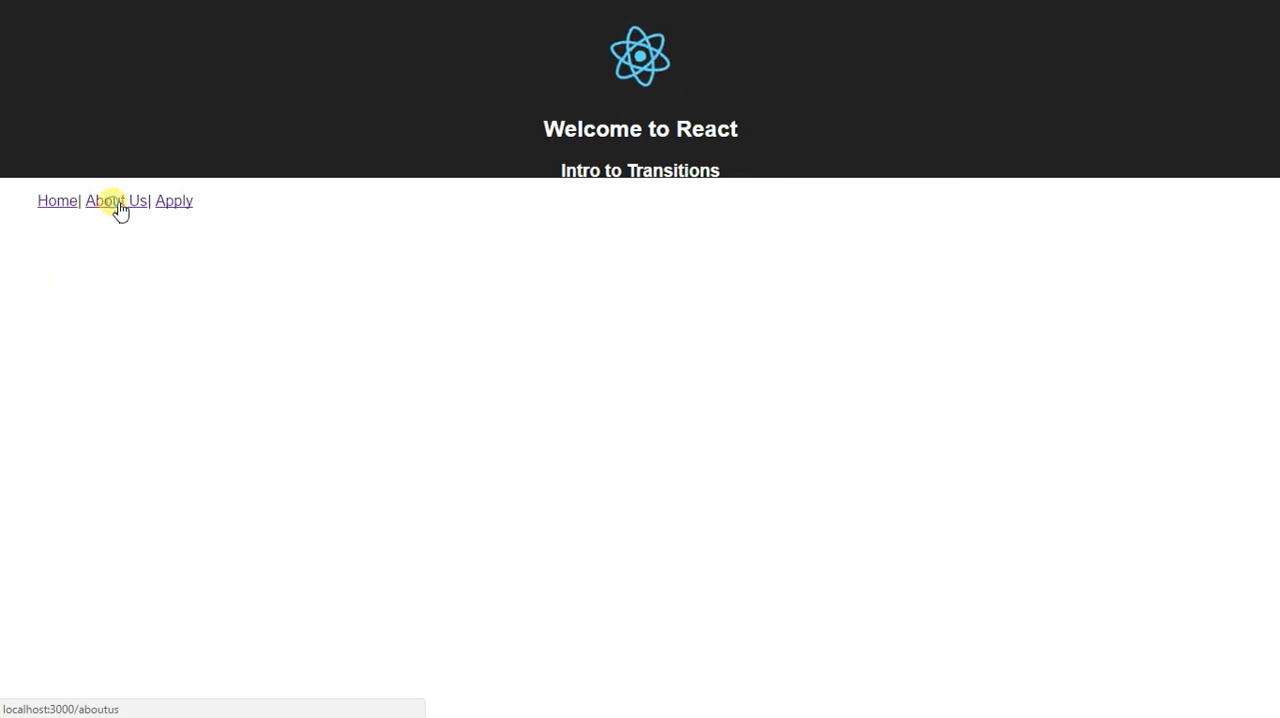
left_click(113, 201)
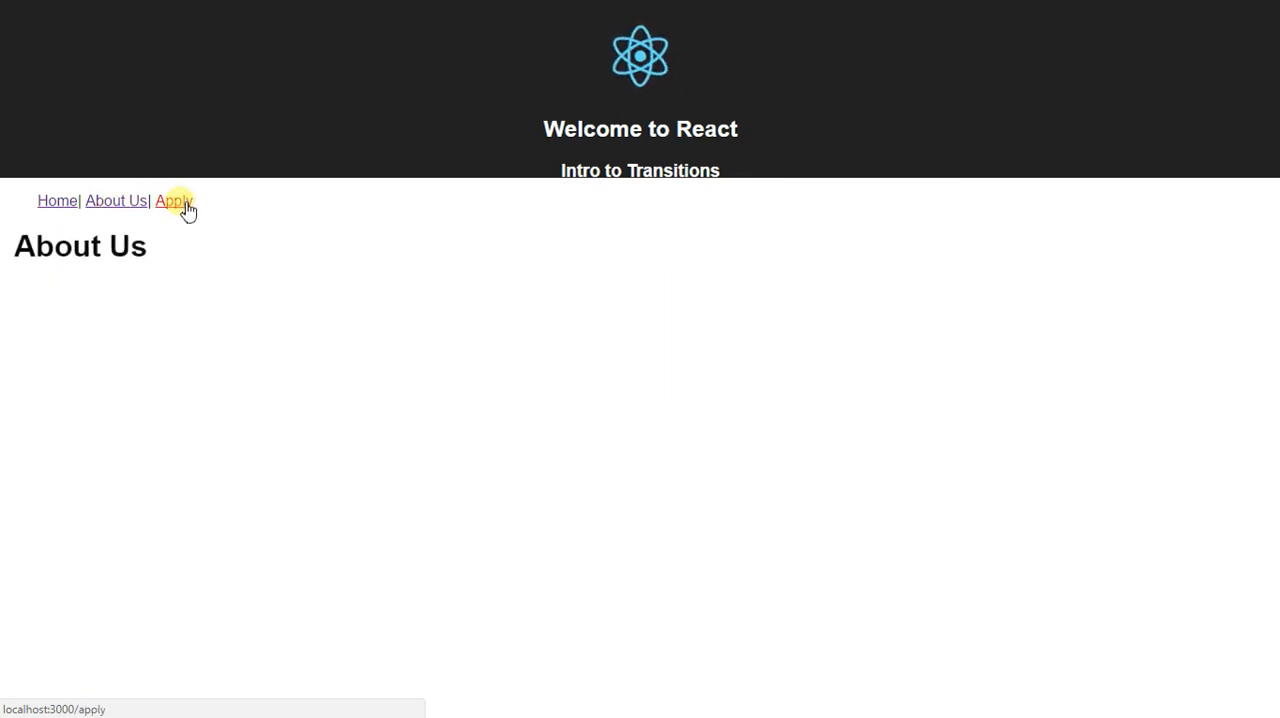
left_click(173, 201)
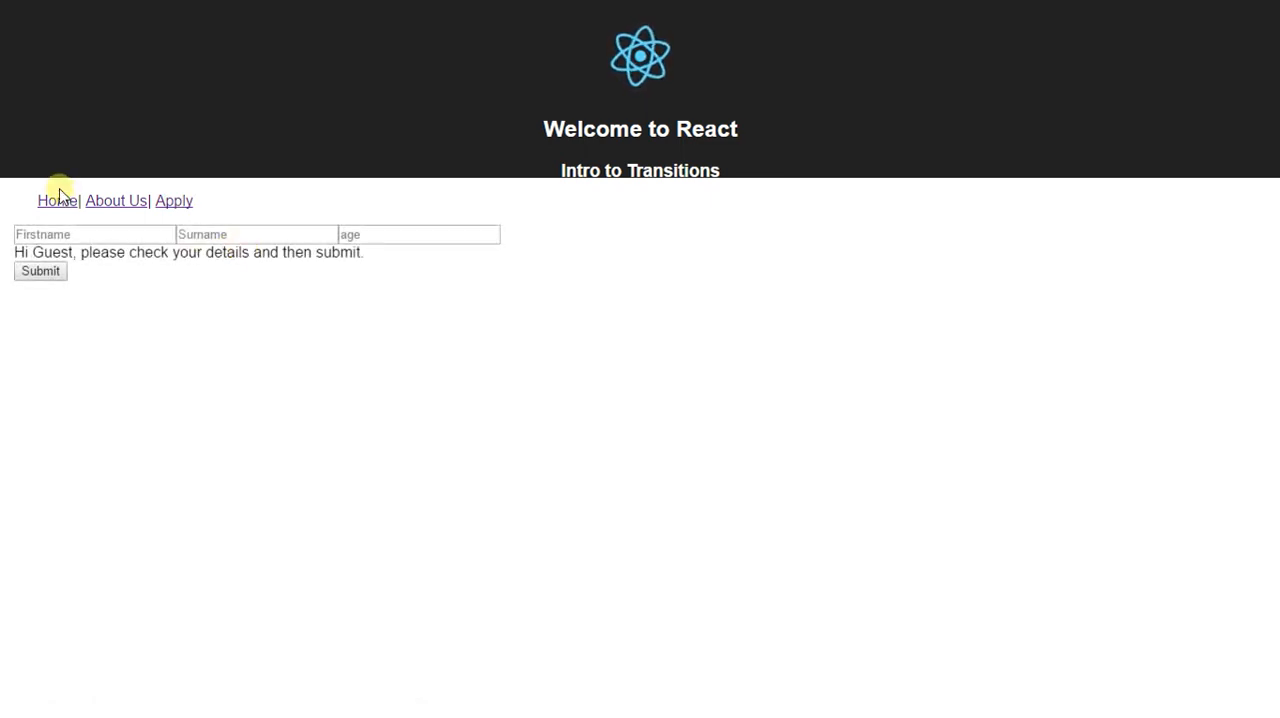
left_click(115, 200)
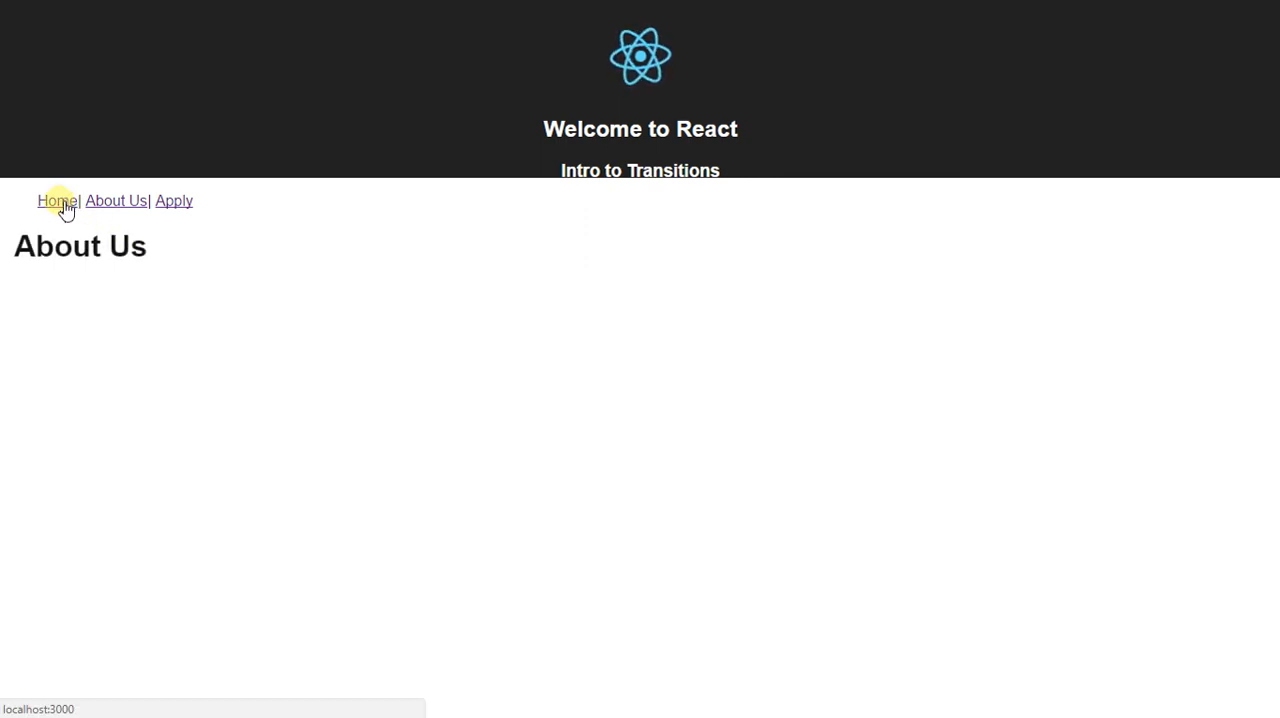
left_click(55, 200)
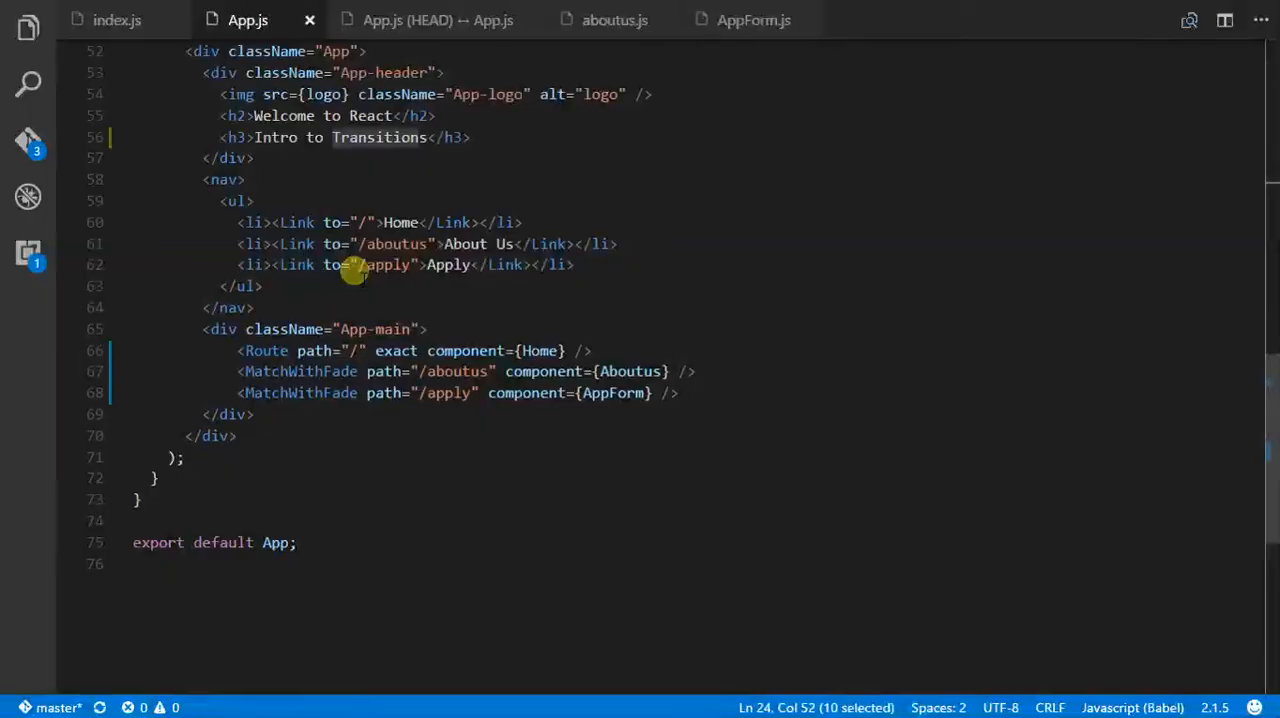
mouse_move(283, 345)
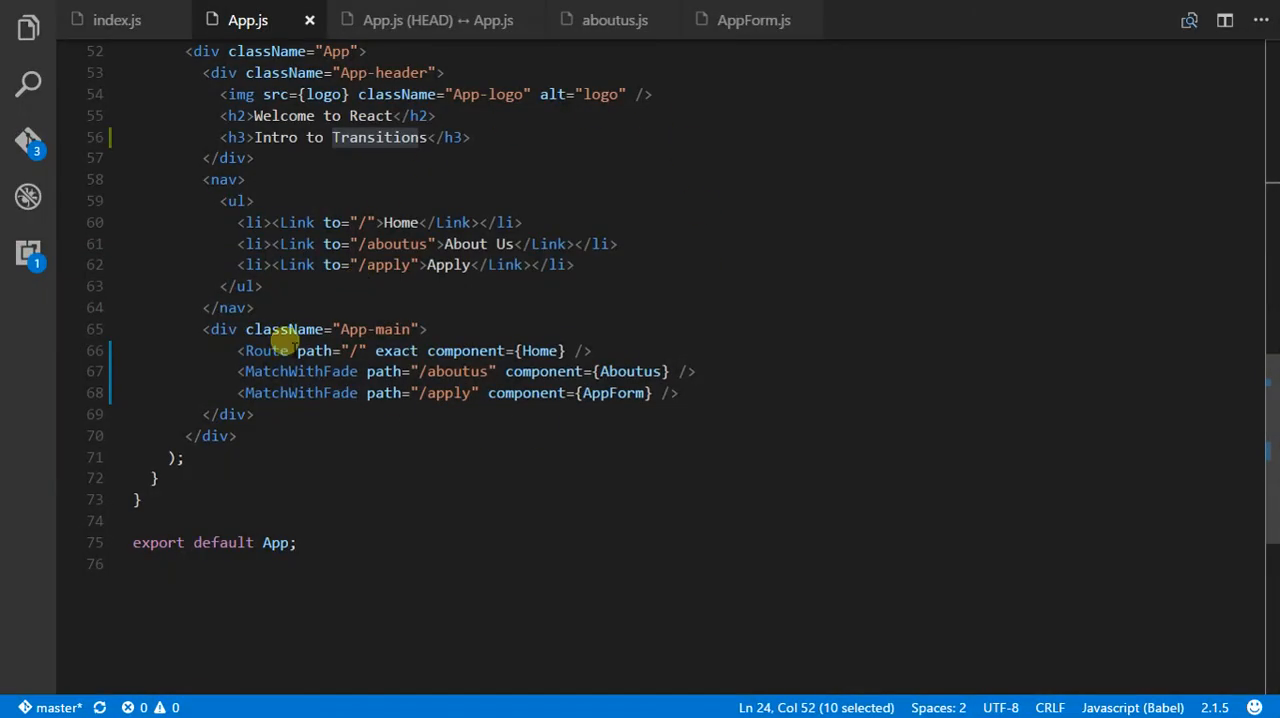
mouse_move(300, 371)
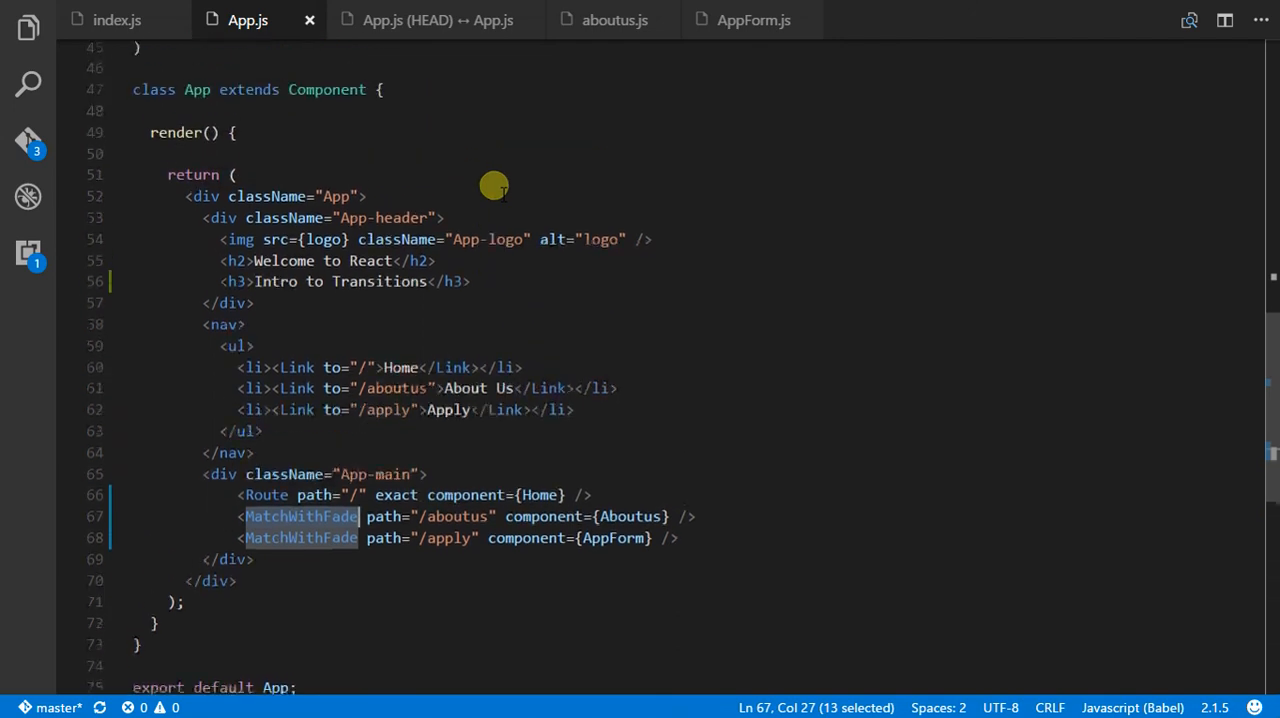
scroll("up", 3)
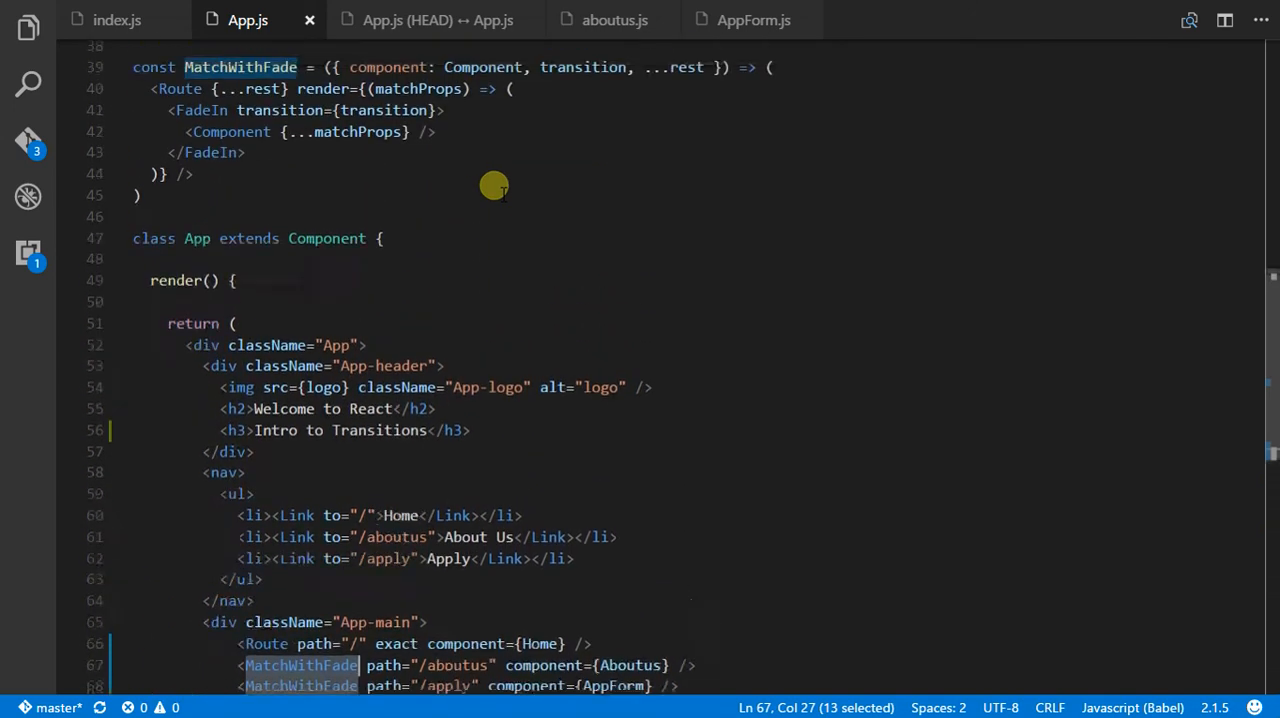
scroll("up", 3)
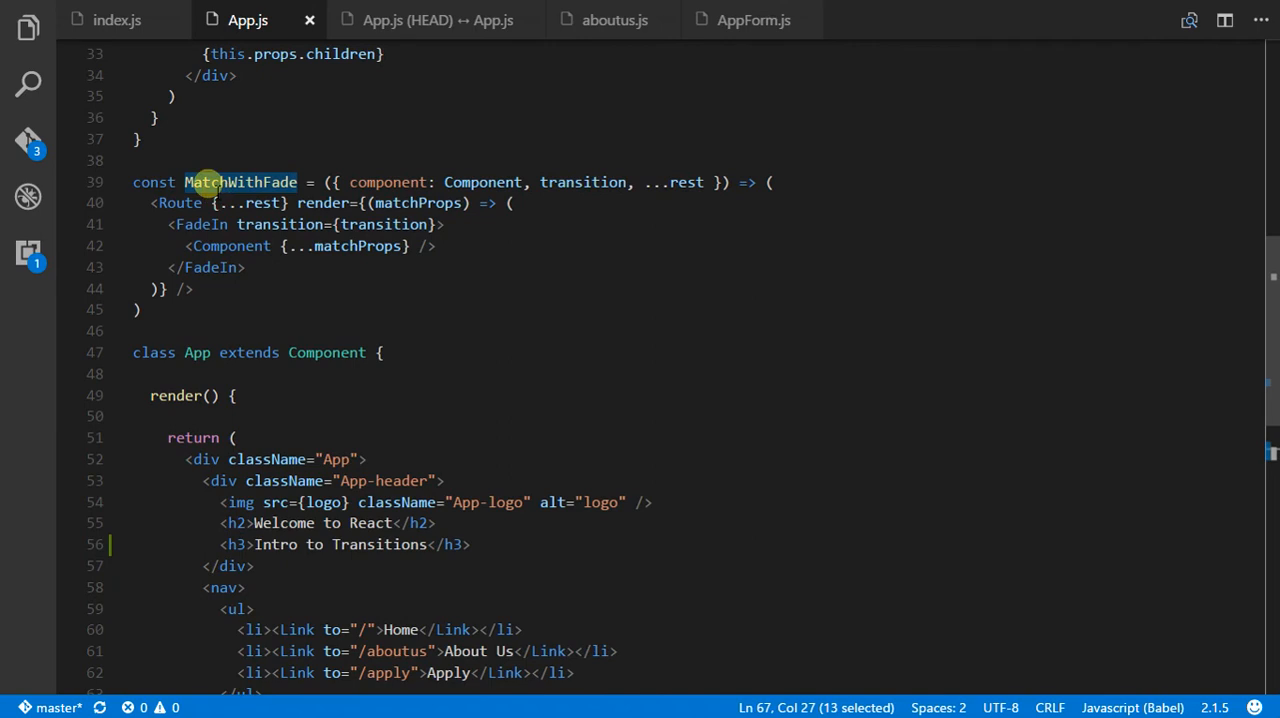
mouse_move(240, 182)
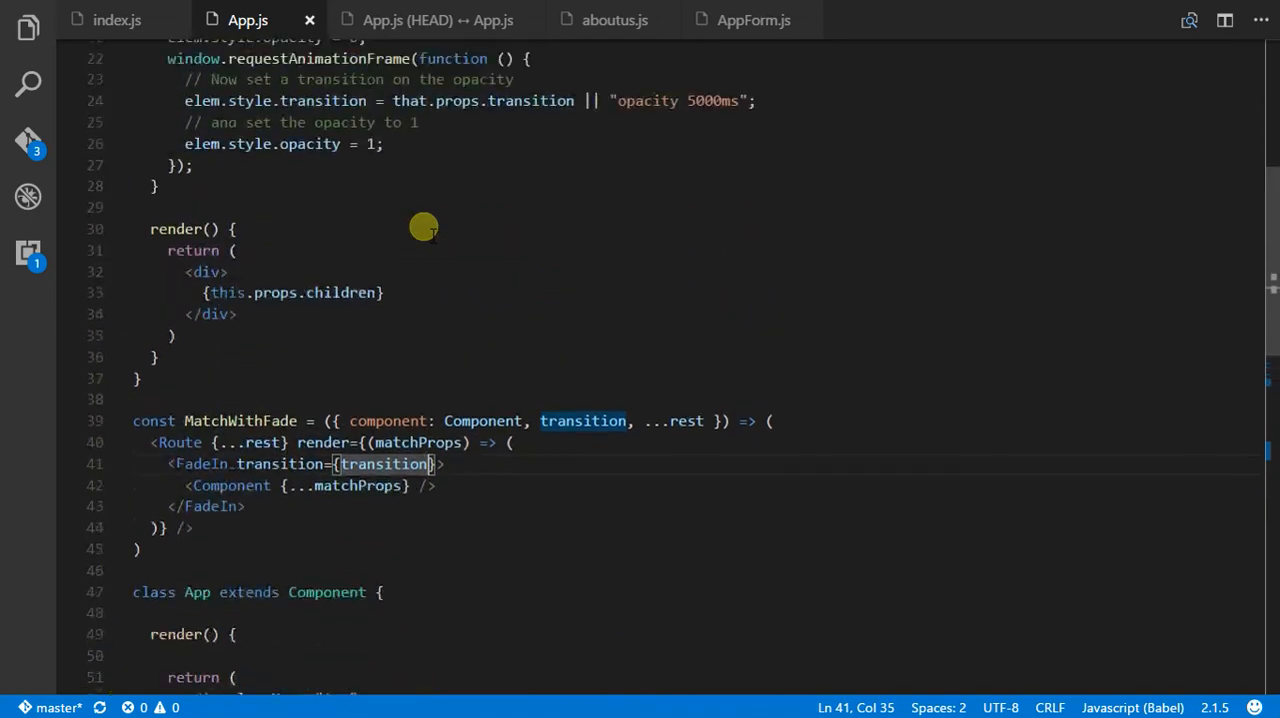
scroll("up", 3)
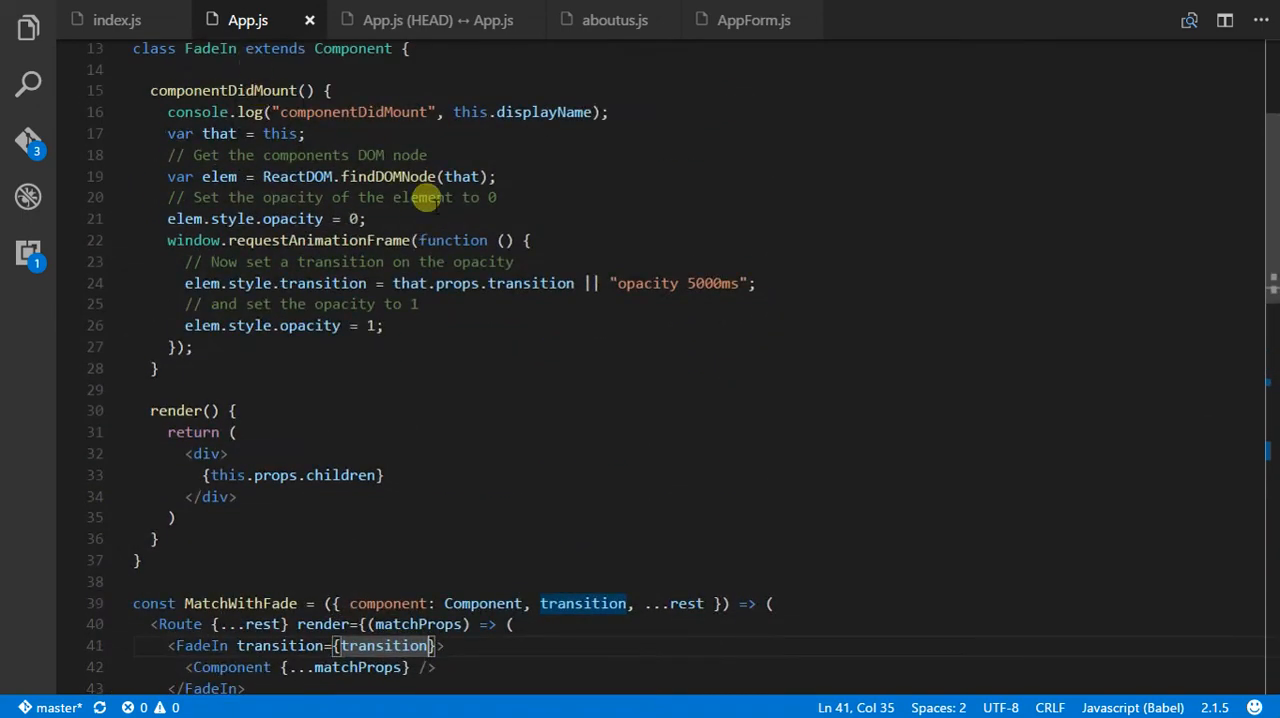
left_click(531, 283)
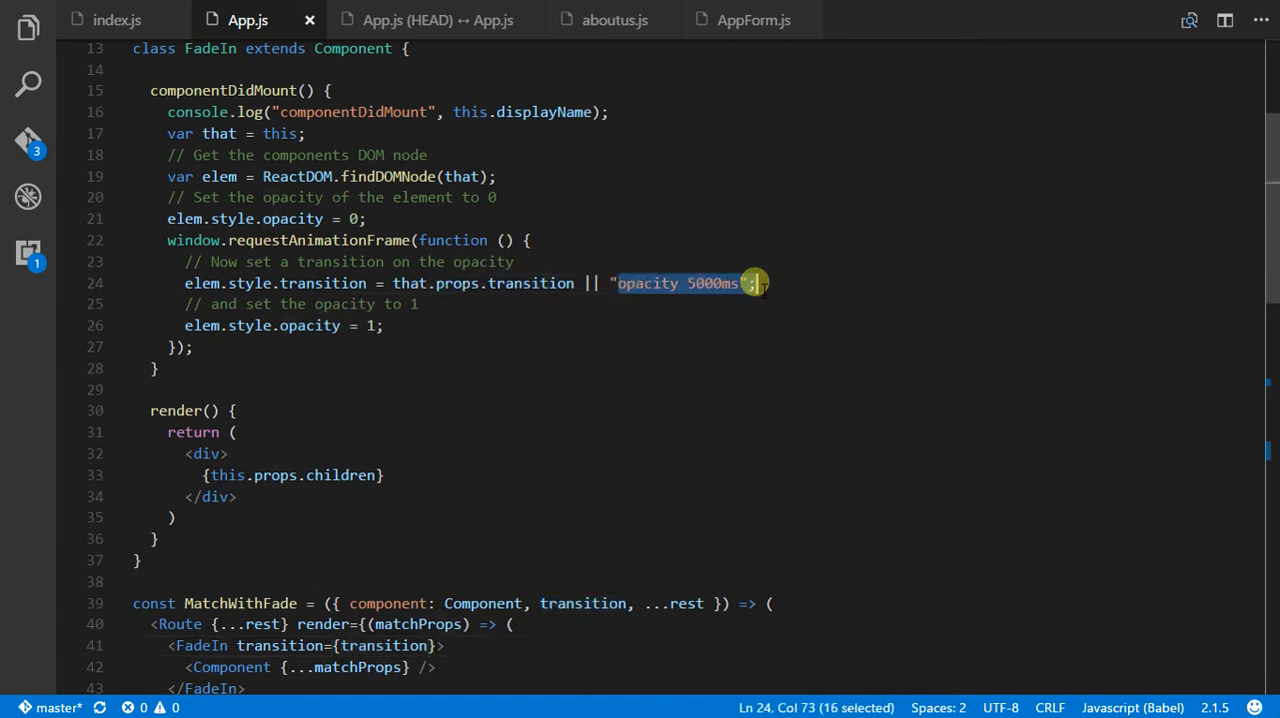
scroll("down", 3)
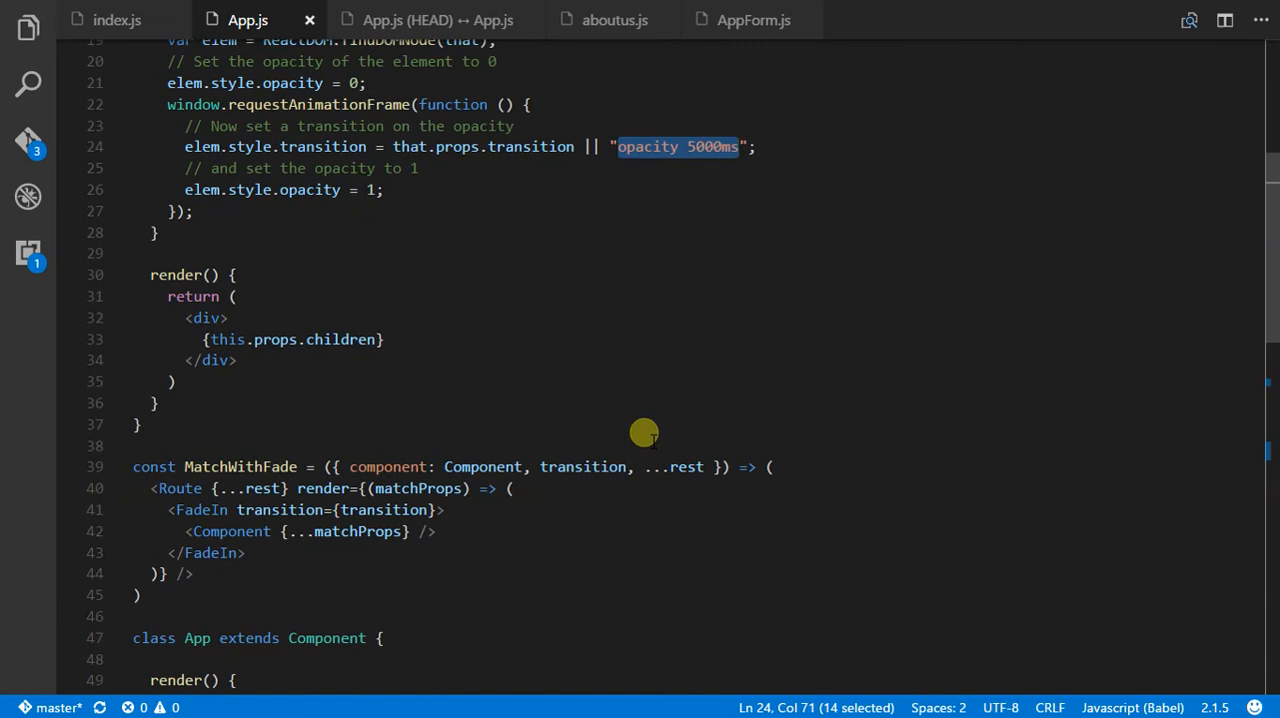
scroll("down", 3)
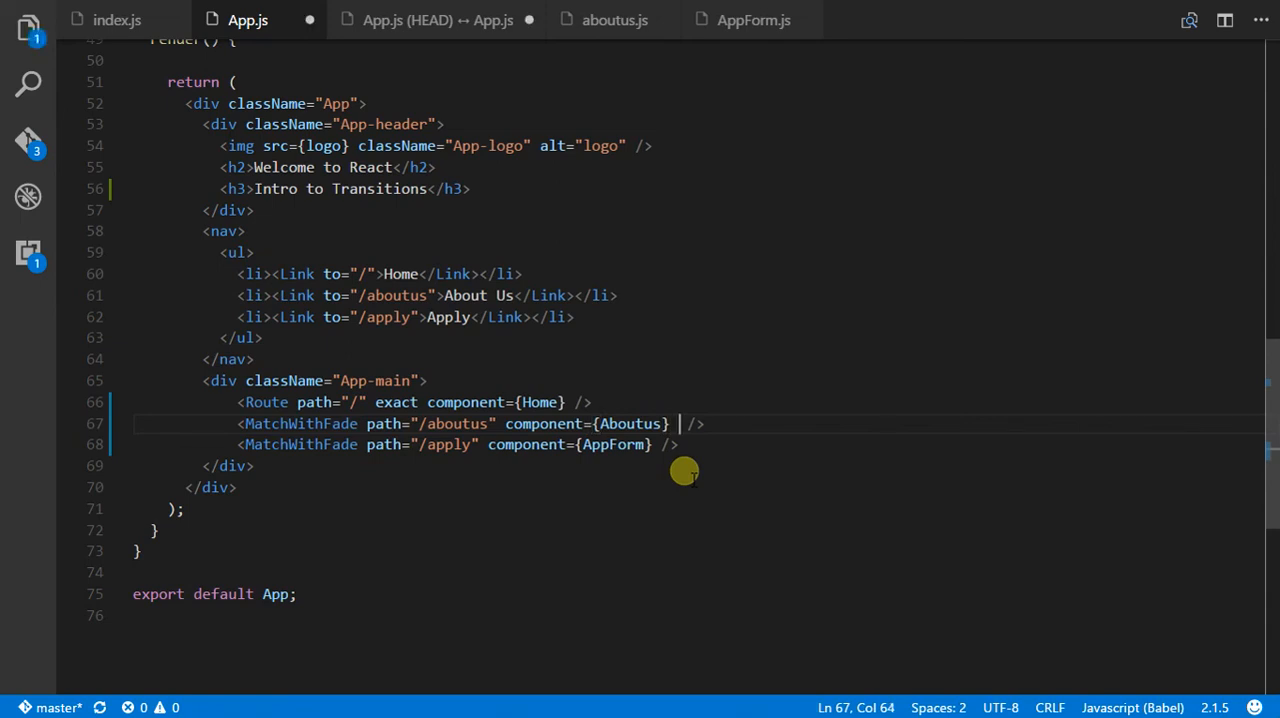
Step: Add transition="opacity 5000ms" to the /aboutus and /apply MatchWithFade elements
type("transition=\"opacity 5000ms\"")
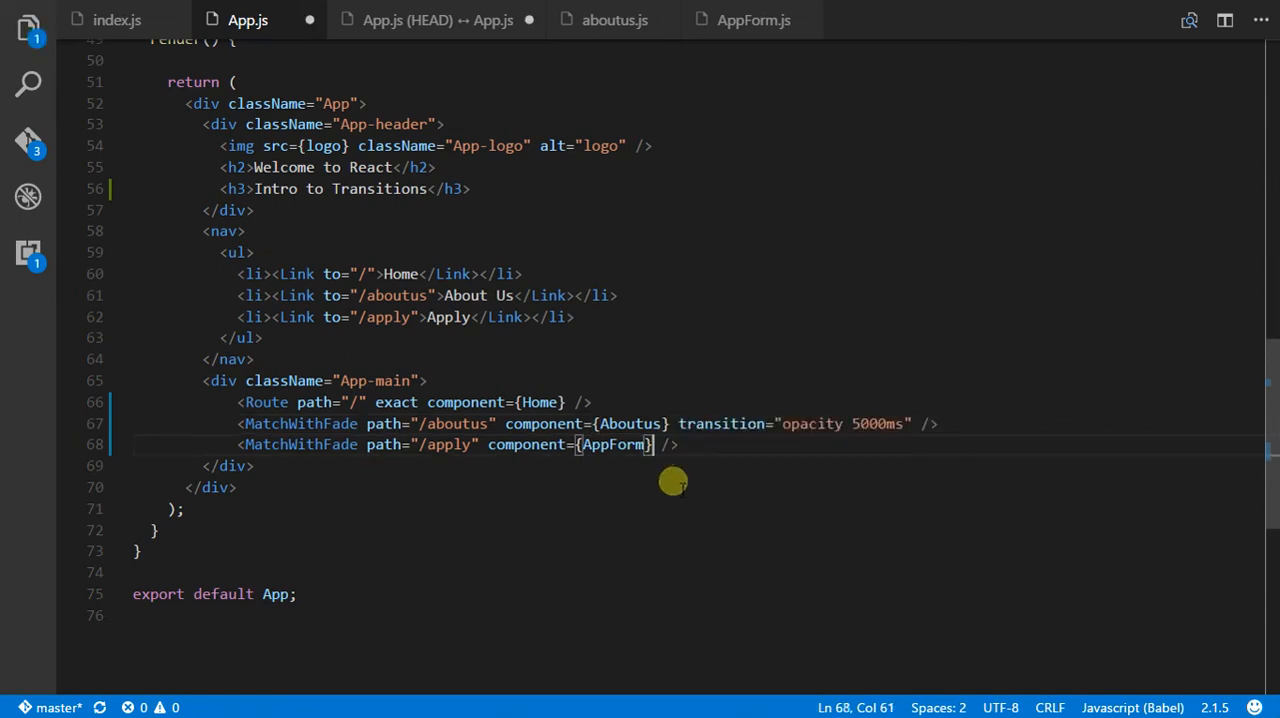
type("transition=\"opacity 5000ms\"")
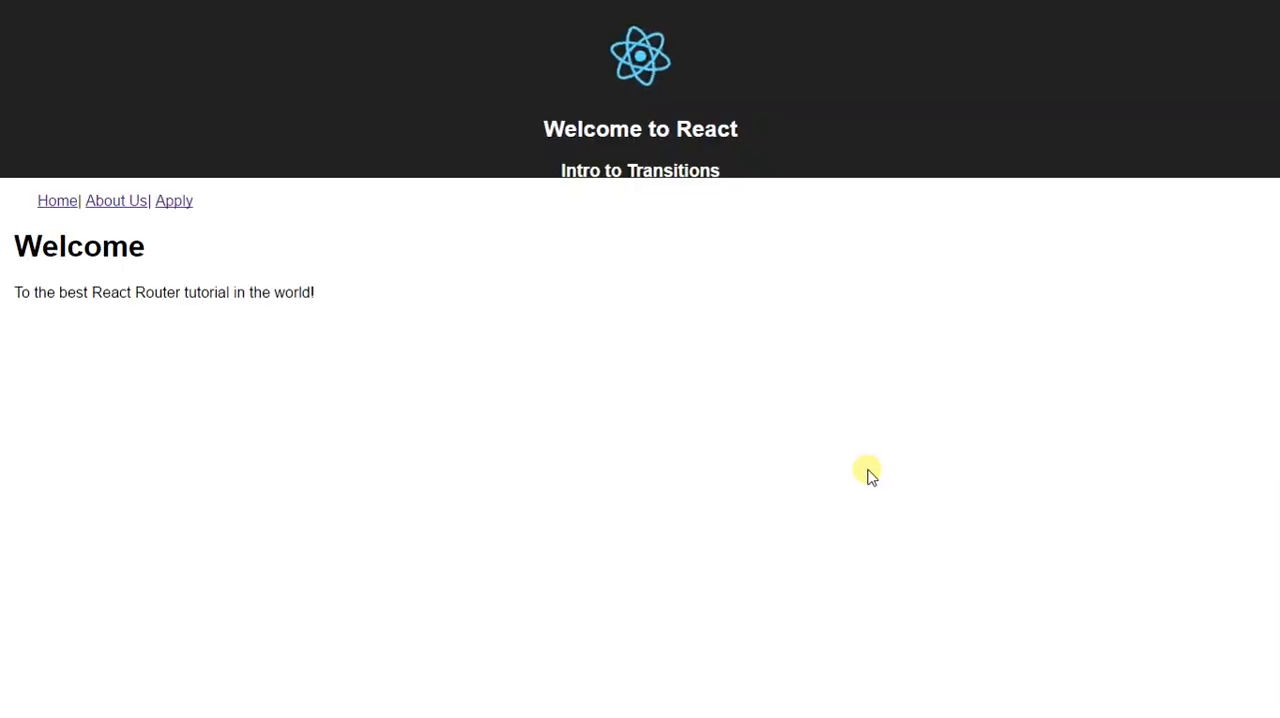
Step: Open About Us, then Apply, then return to the Home page in the browser
left_click(115, 200)
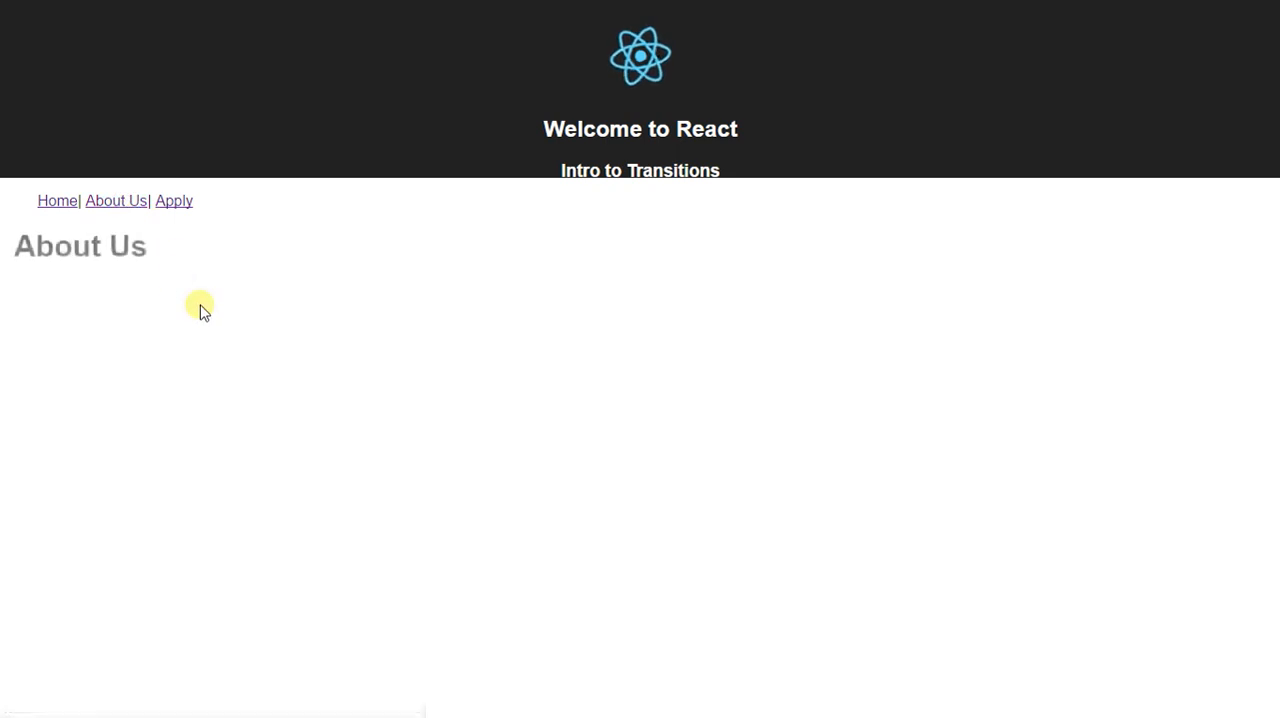
left_click(173, 200)
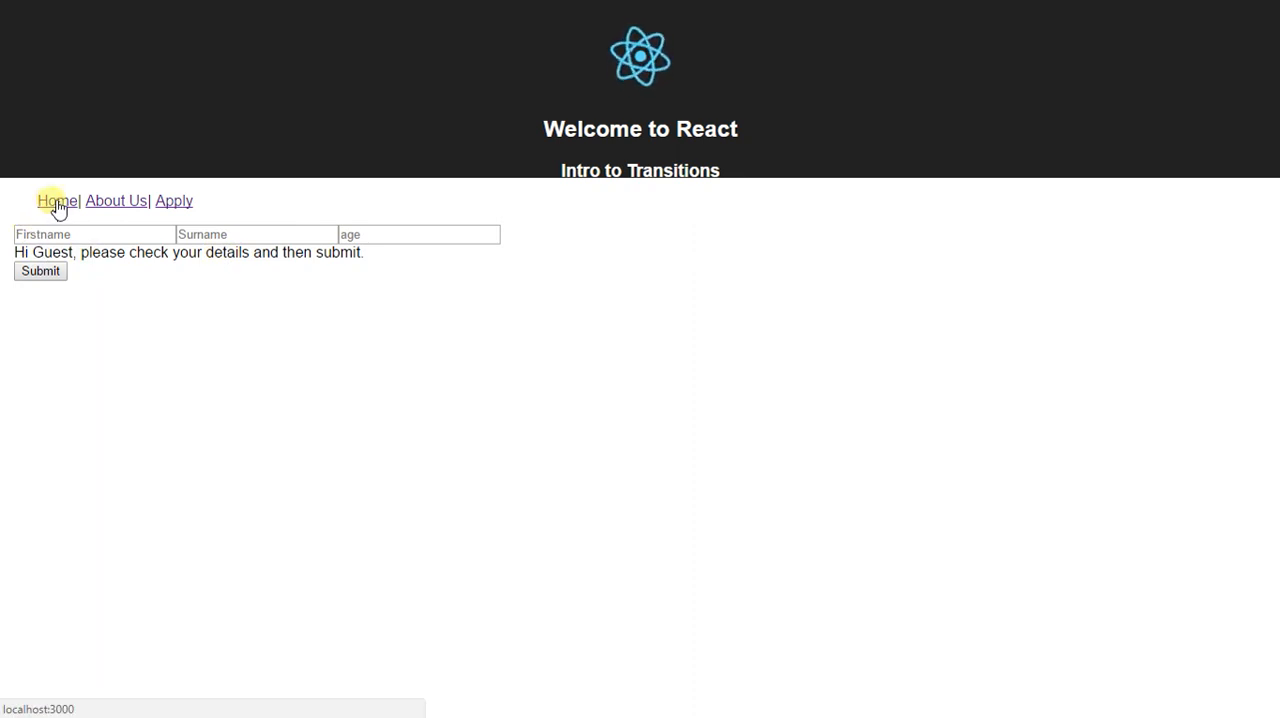
left_click(56, 200)
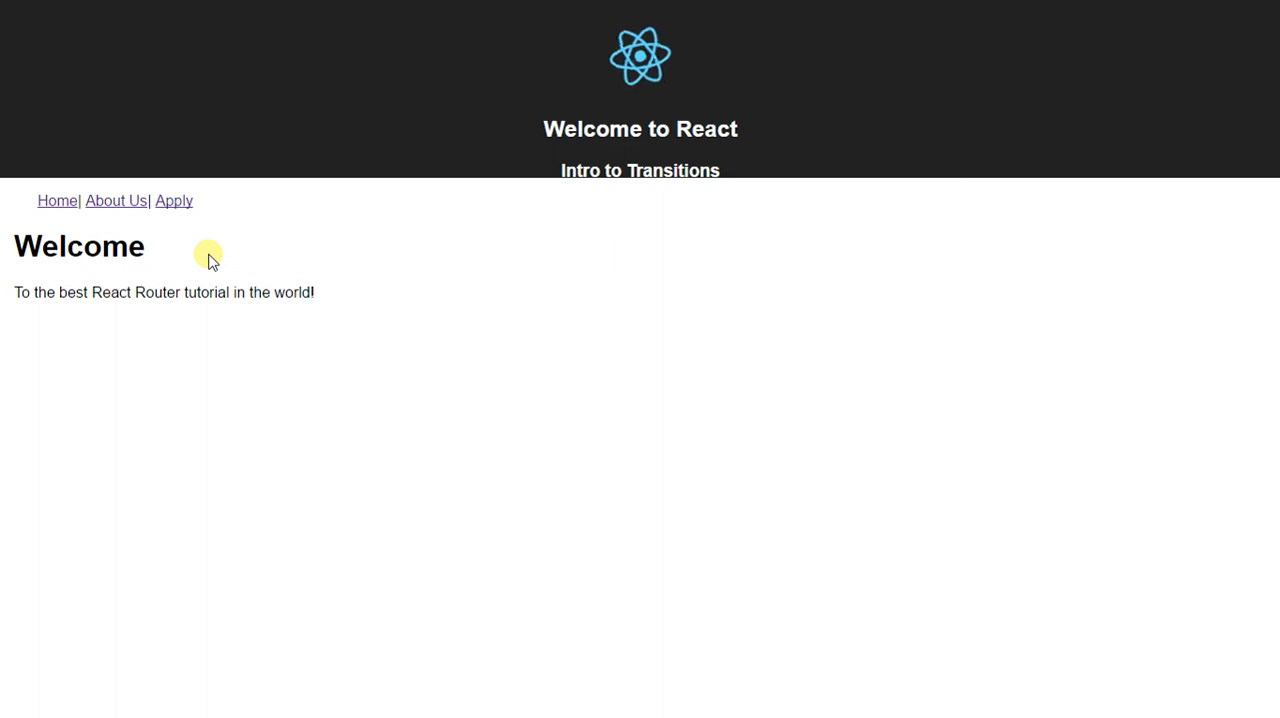